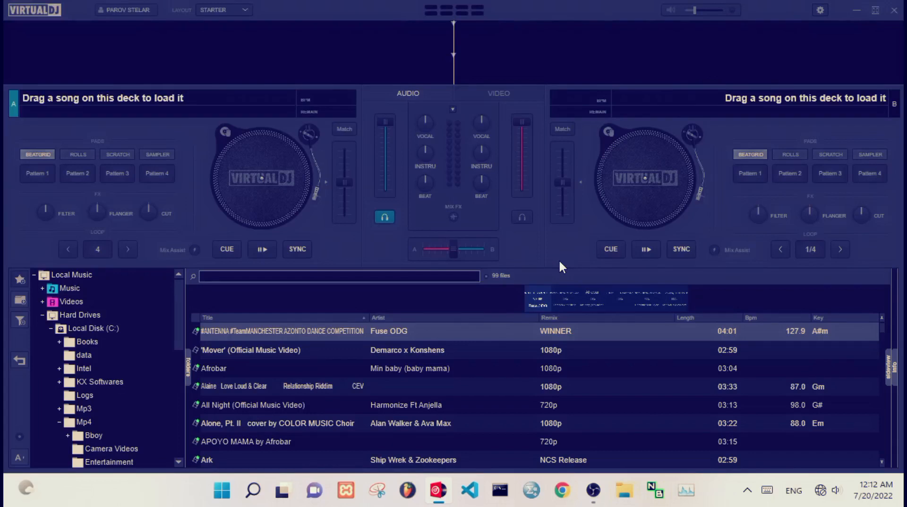
pyautogui.moveTo(502, 299)
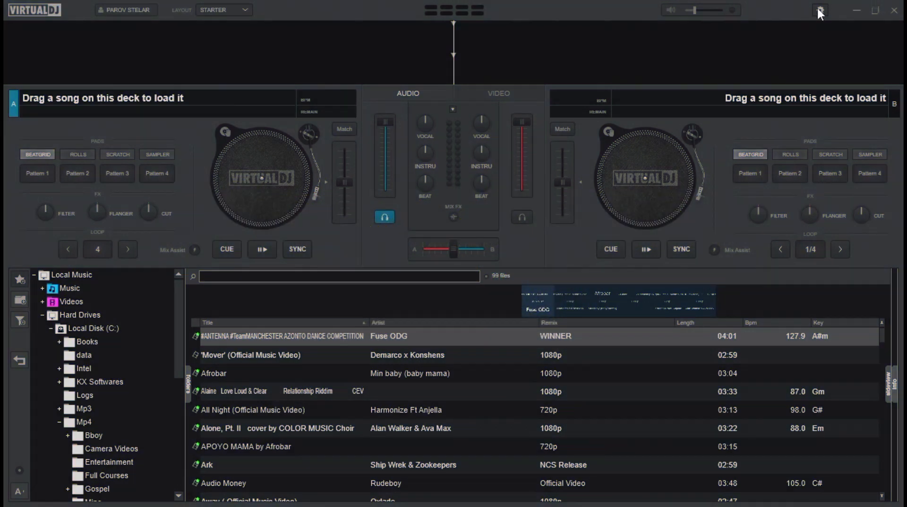
# Browse the Settings pages: audio, extensions, broadcasting, recording, tutorials, then close Settings.
pyautogui.click(820, 10)
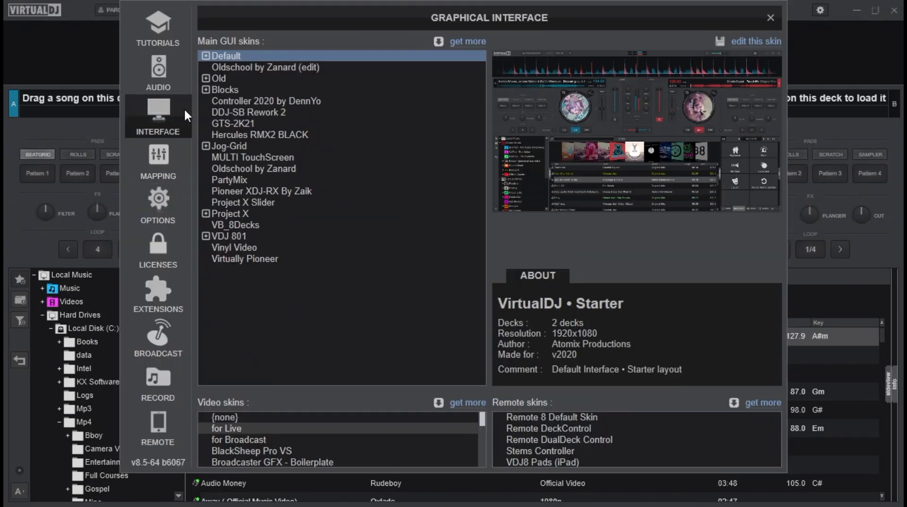
pyautogui.click(158, 70)
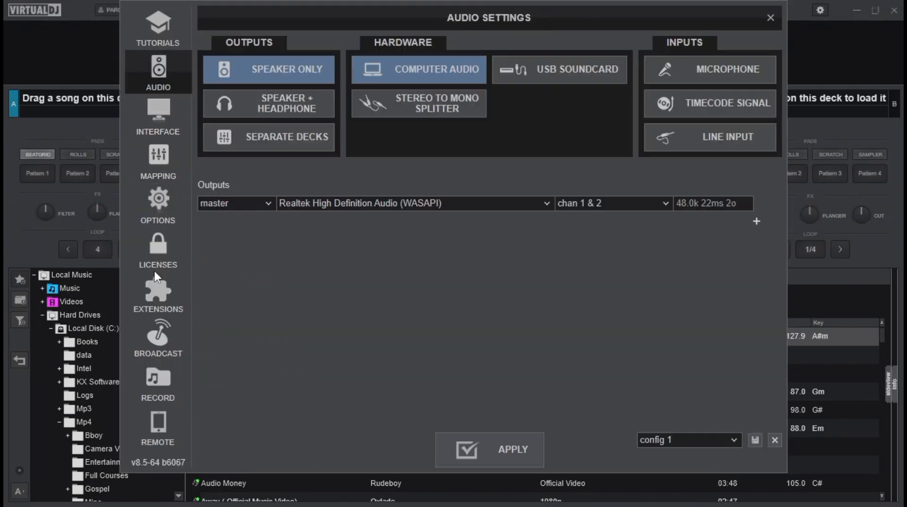
pyautogui.click(158, 293)
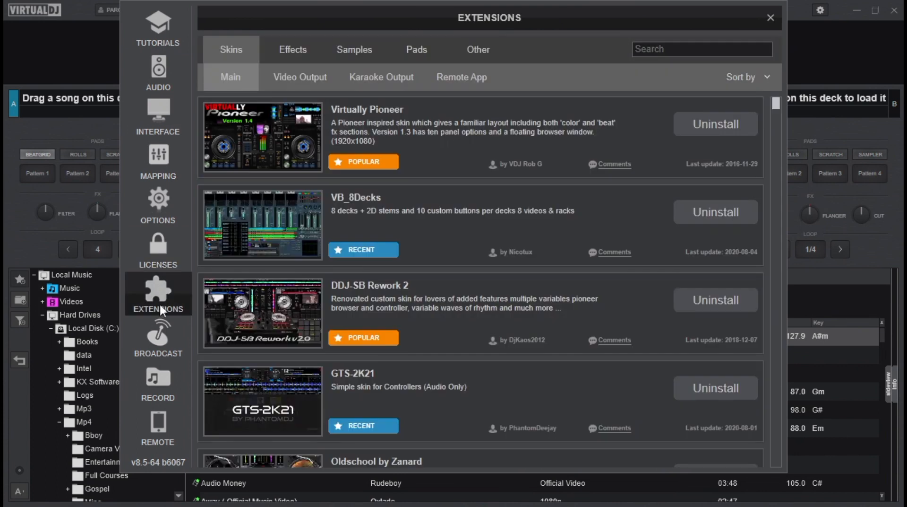
pyautogui.click(158, 337)
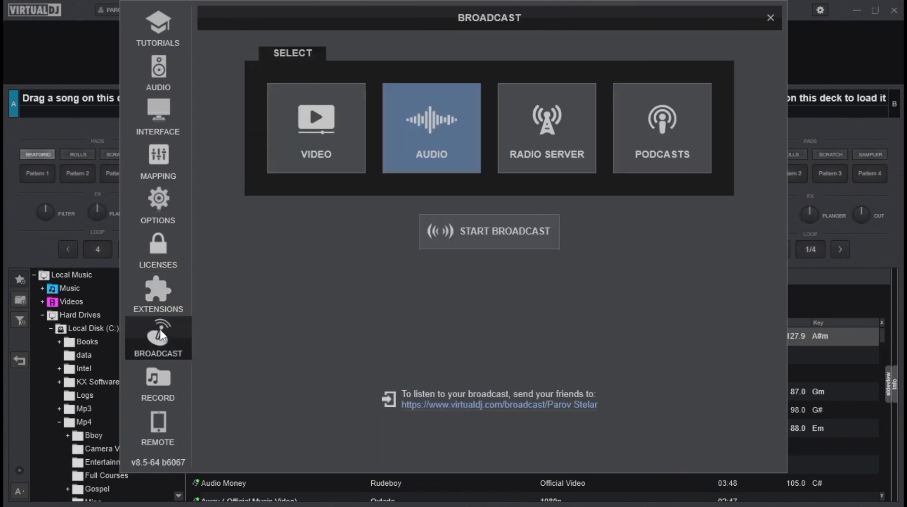
pyautogui.click(157, 382)
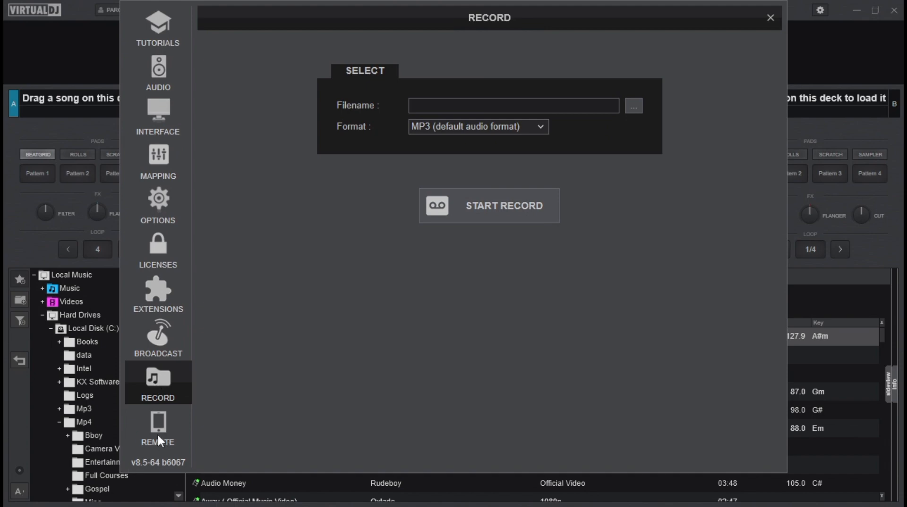
pyautogui.click(157, 27)
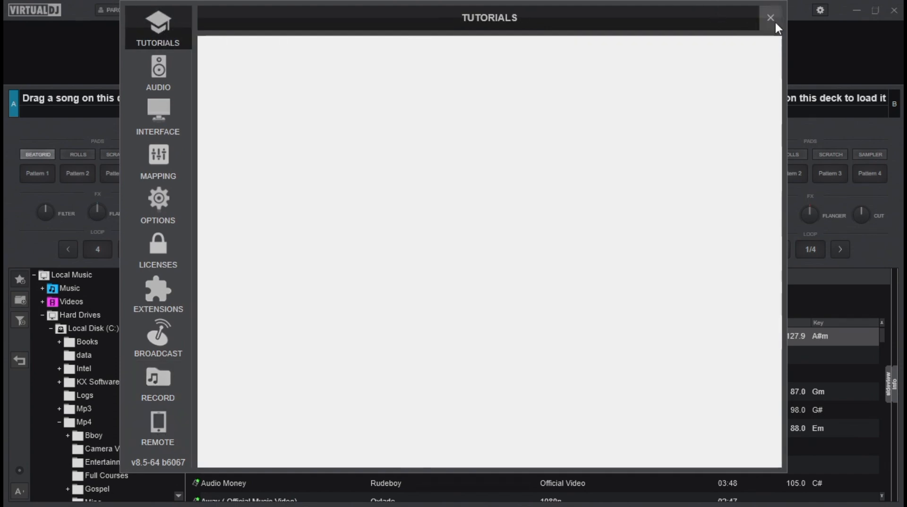
pyautogui.click(770, 18)
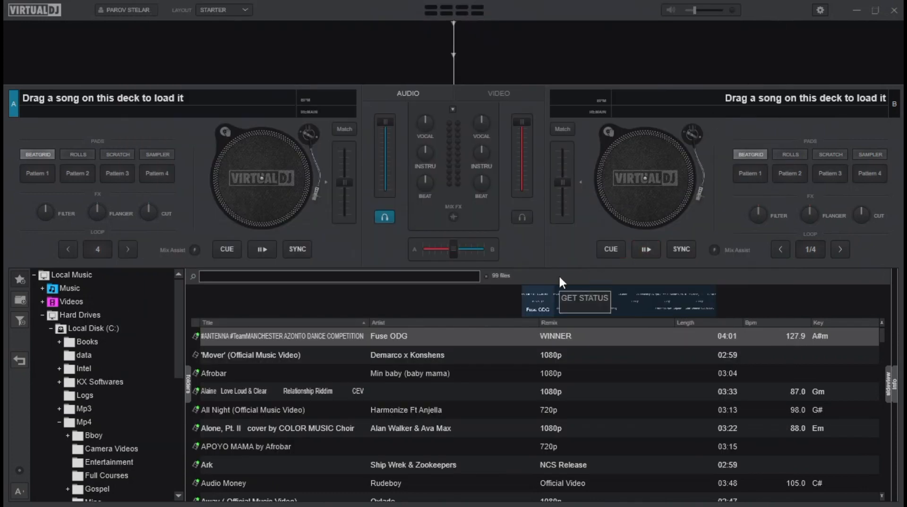
pyautogui.moveTo(556, 265)
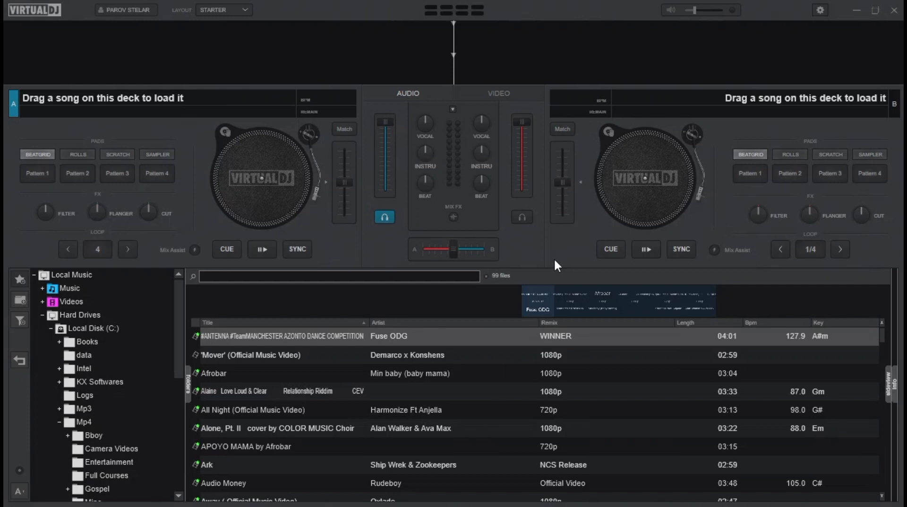
pyautogui.moveTo(499, 152)
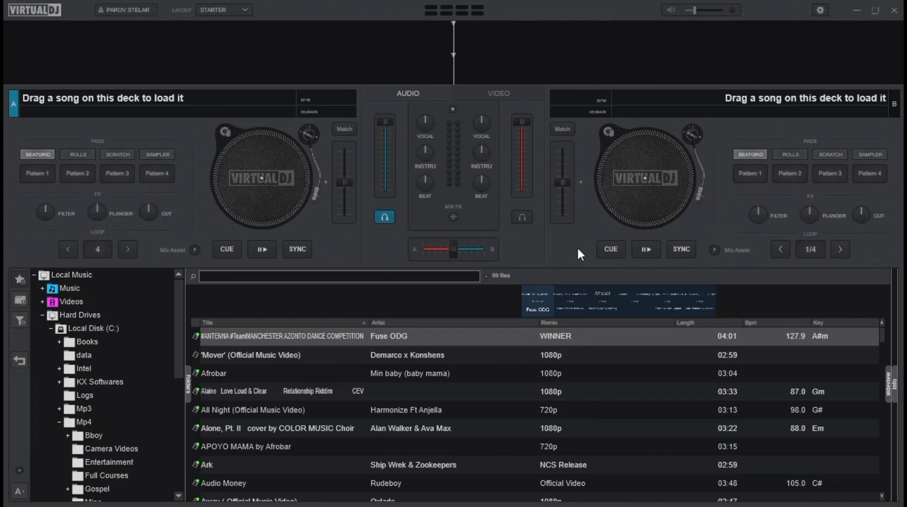
pyautogui.moveTo(615, 167)
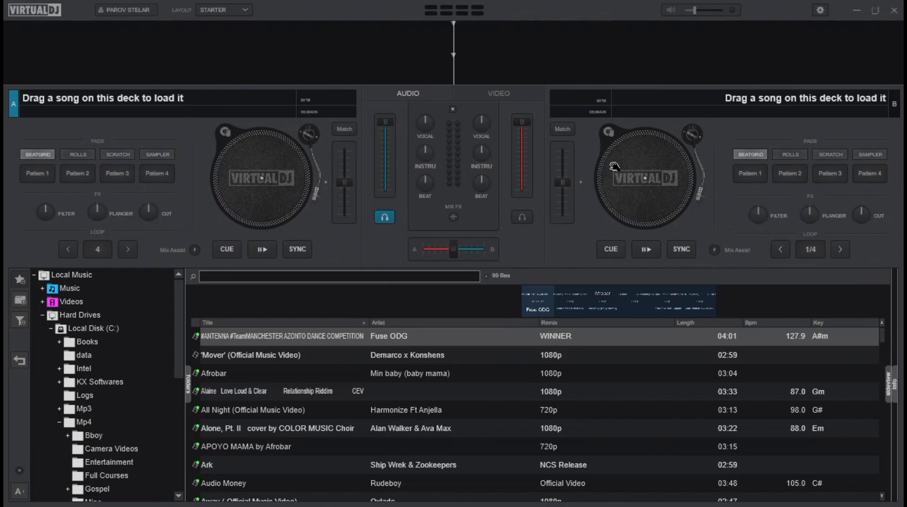
pyautogui.moveTo(625, 188)
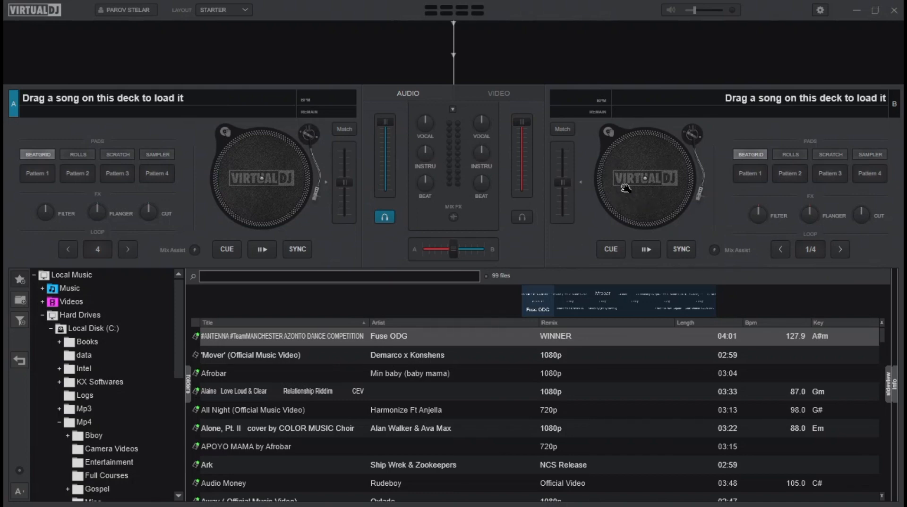
pyautogui.moveTo(602, 219)
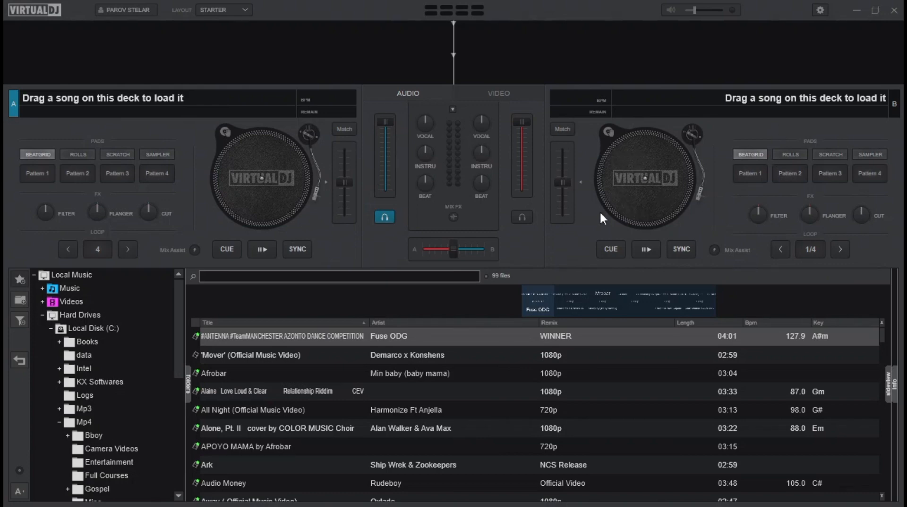
pyautogui.moveTo(659, 145)
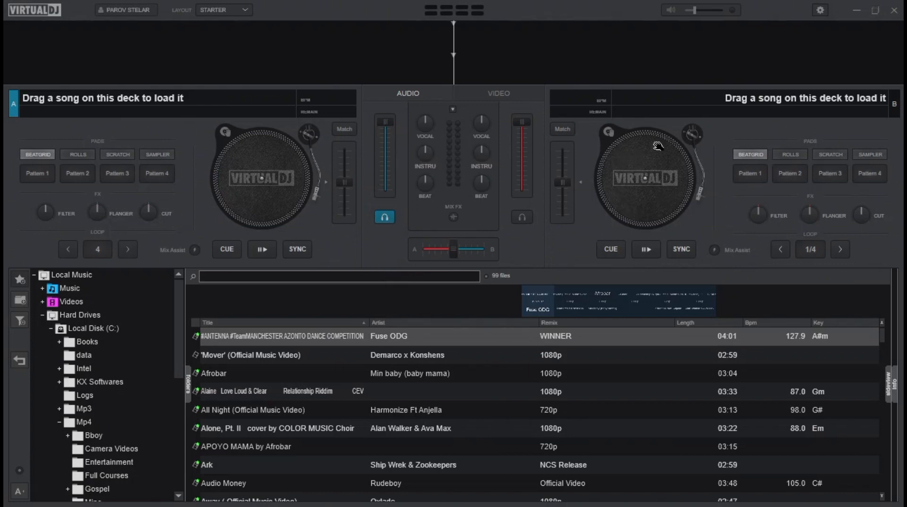
pyautogui.moveTo(670, 343)
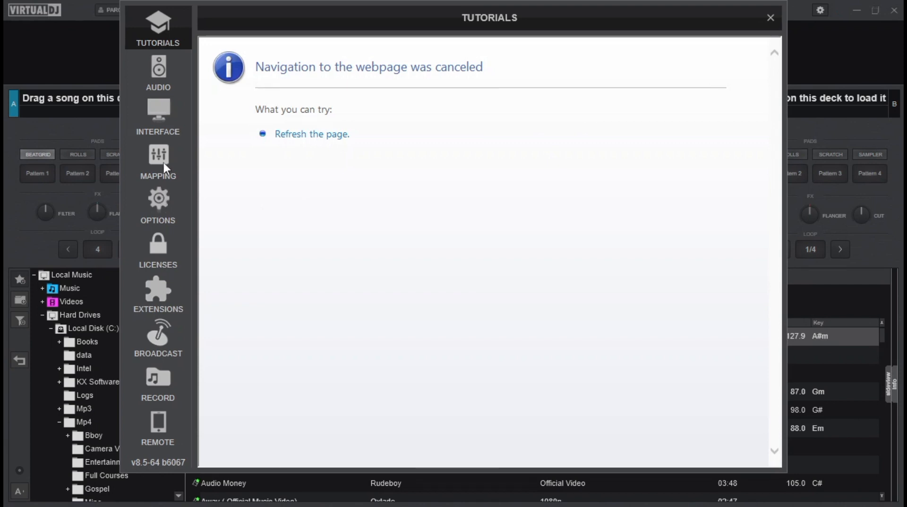
pyautogui.moveTo(162, 287)
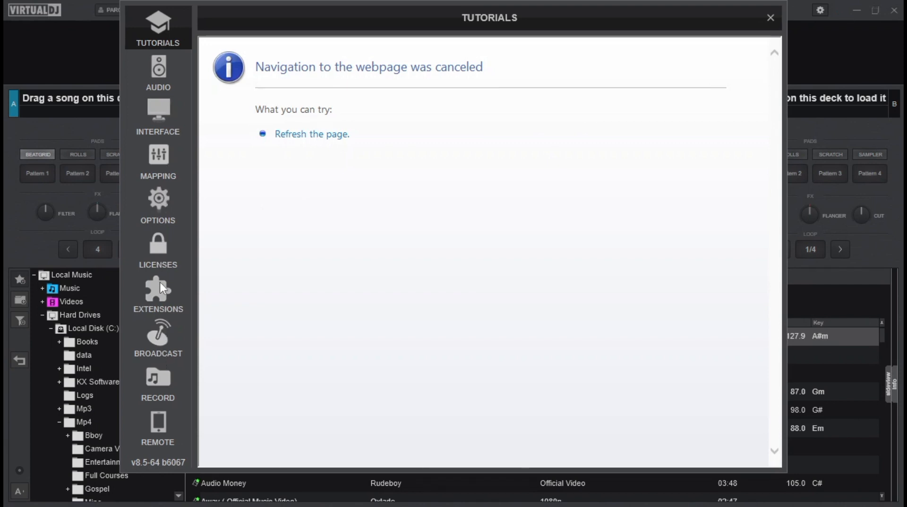
# Search extensions for 'old sc', then apply the Oldschool by Zanard (edit) interface skin.
pyautogui.click(158, 293)
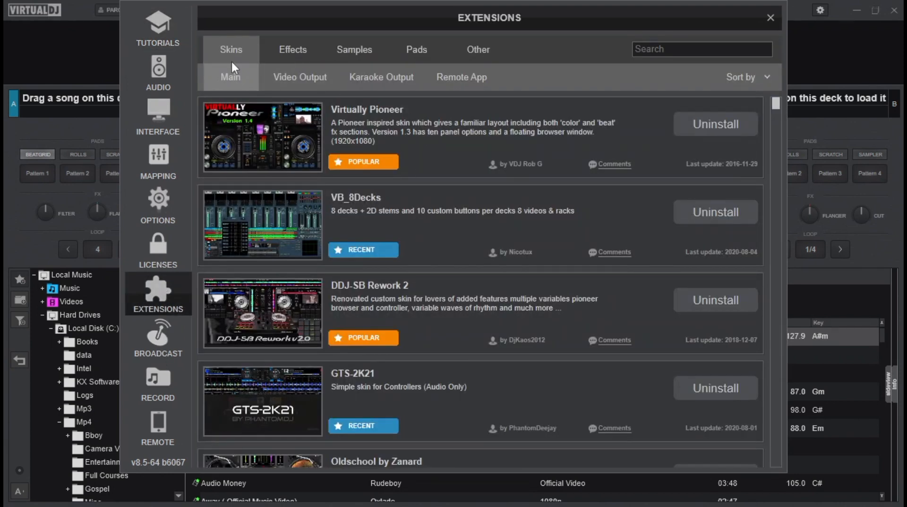
pyautogui.write('o')
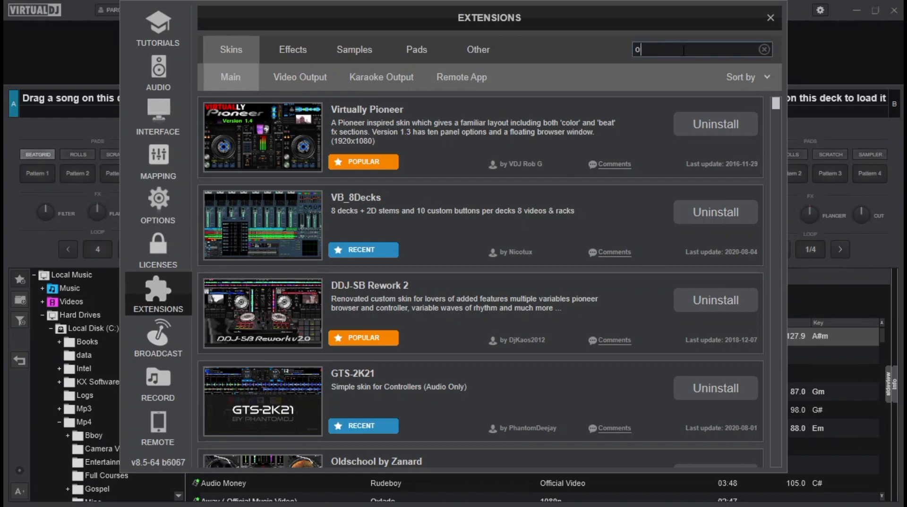
pyautogui.write('ld school by')
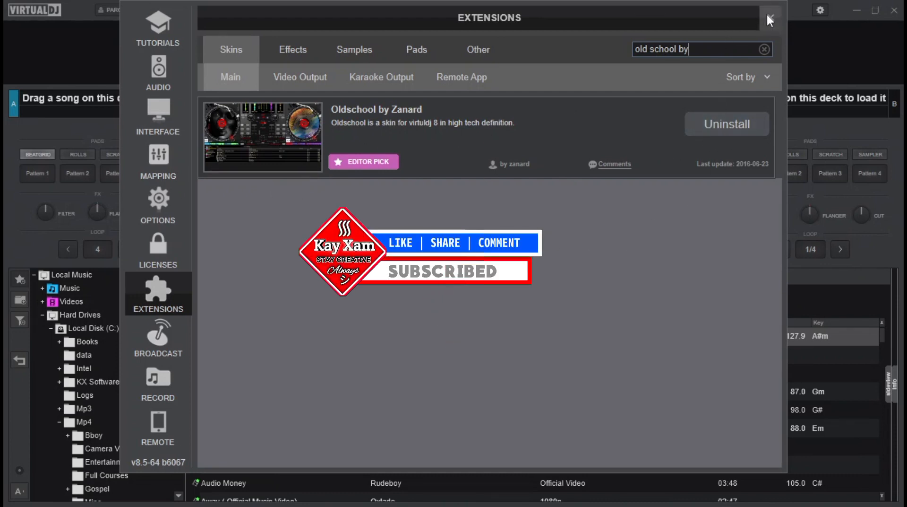
pyautogui.click(770, 18)
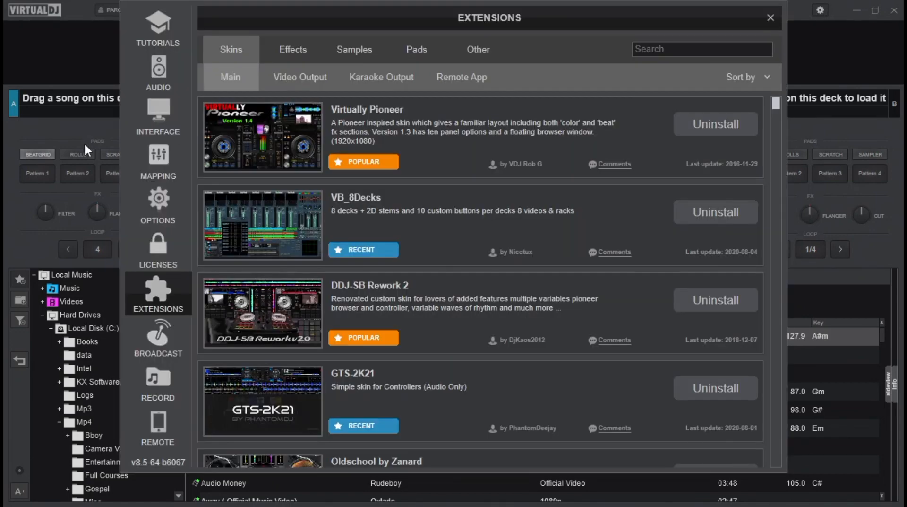
pyautogui.click(158, 114)
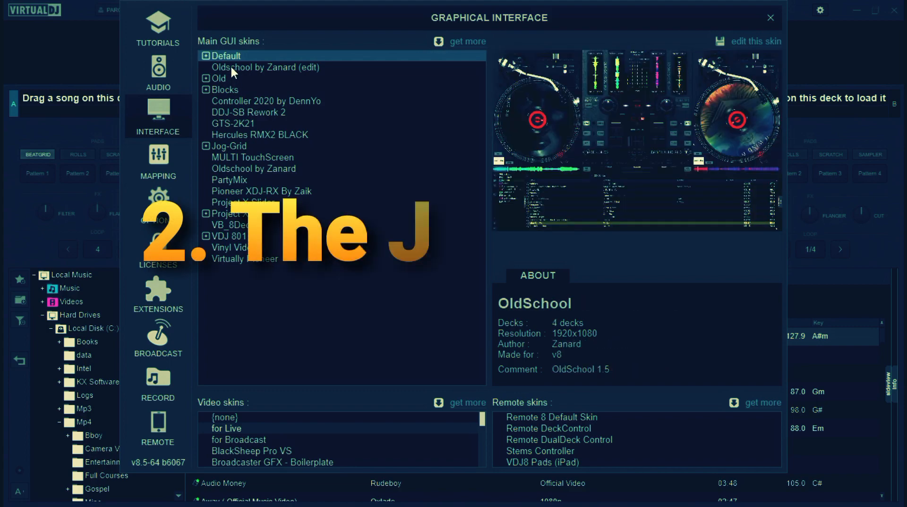
pyautogui.click(265, 67)
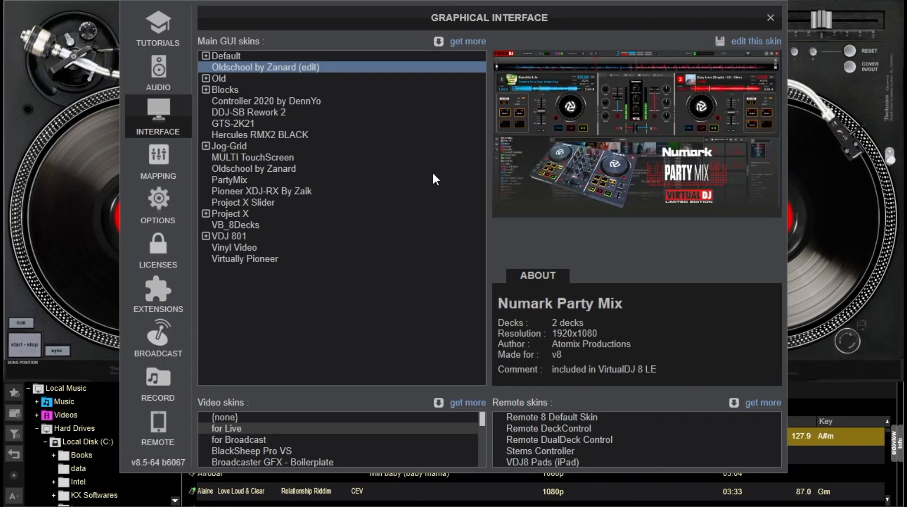
pyautogui.click(157, 205)
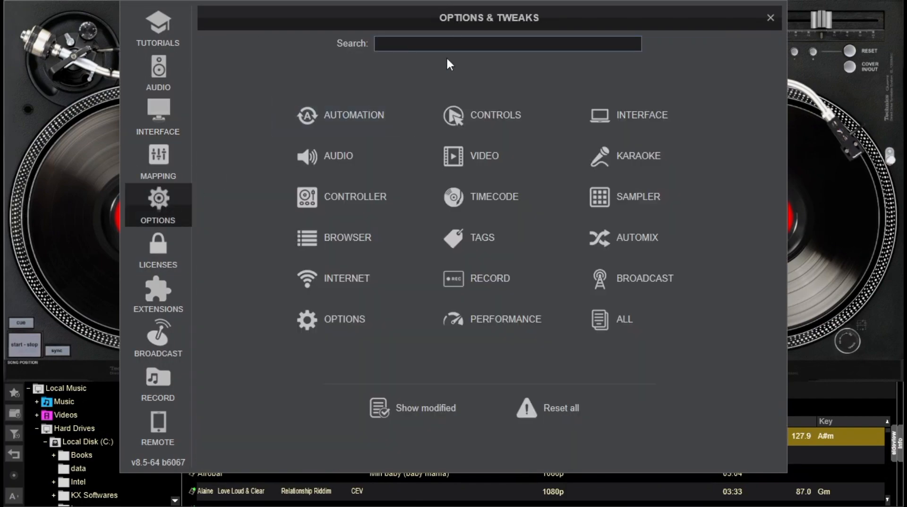
pyautogui.write('scratch')
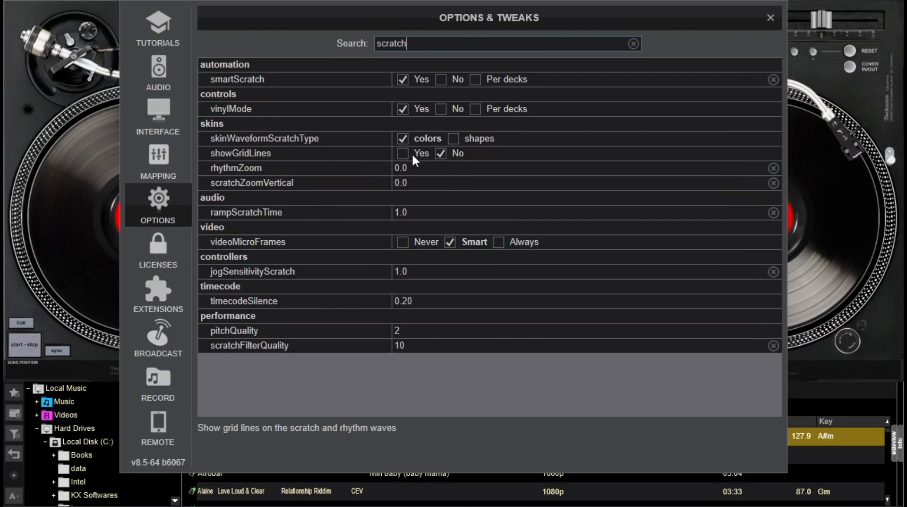
pyautogui.moveTo(261, 78)
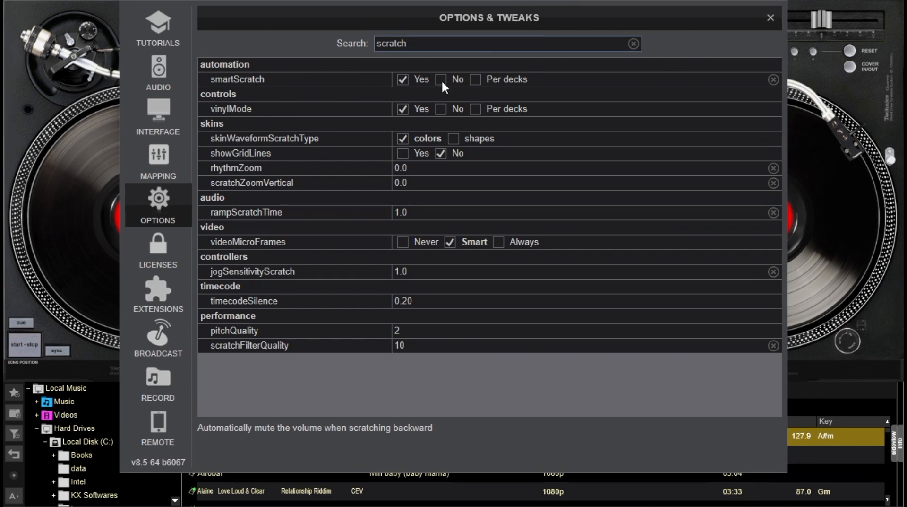
pyautogui.click(441, 80)
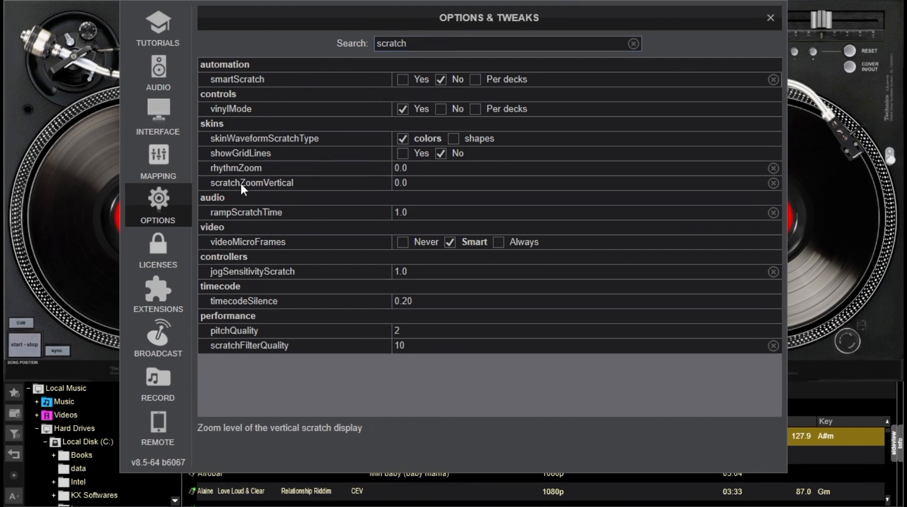
pyautogui.moveTo(417, 212)
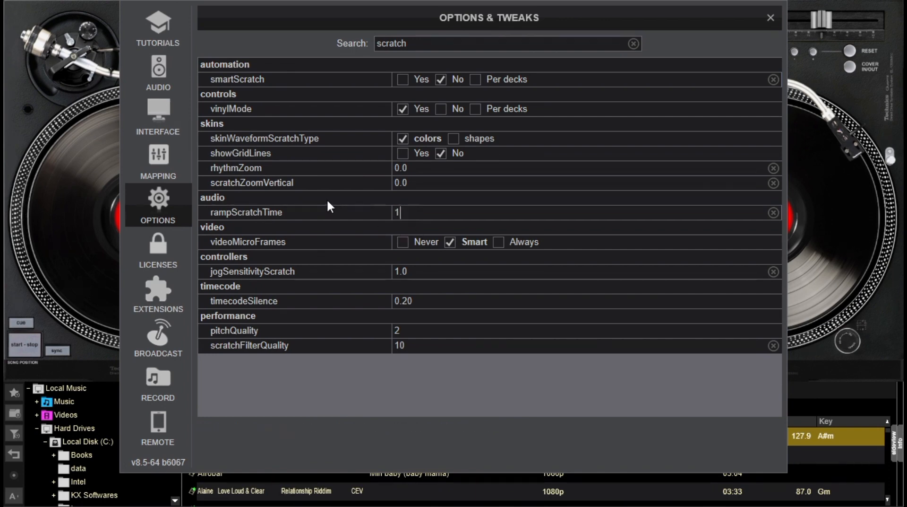
pyautogui.write('0')
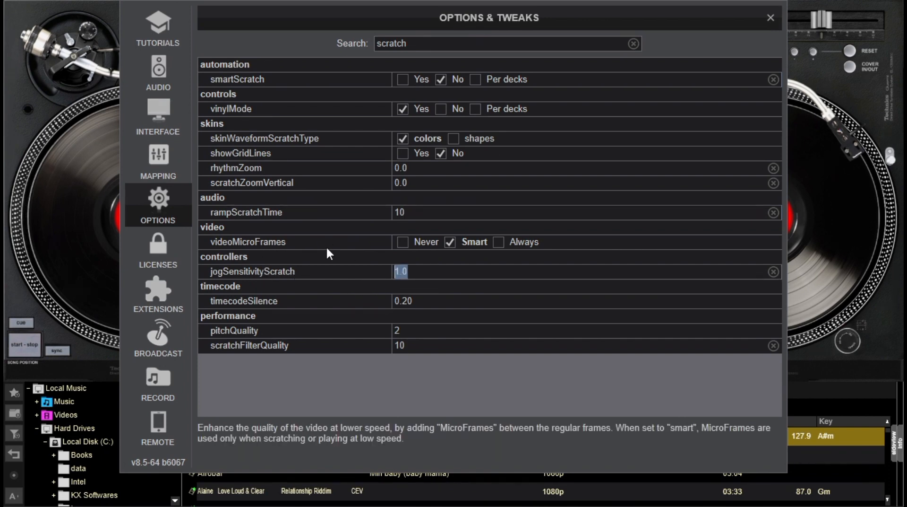
pyautogui.write('0.1')
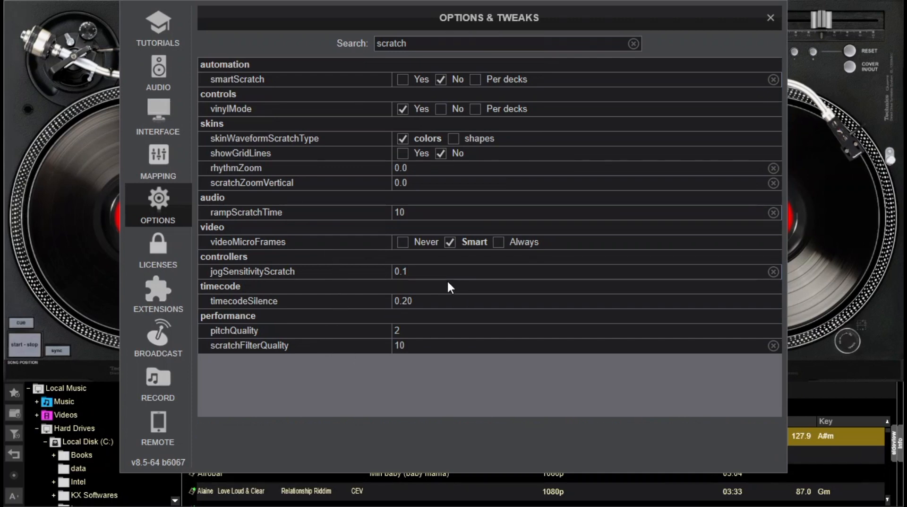
pyautogui.moveTo(743, 98)
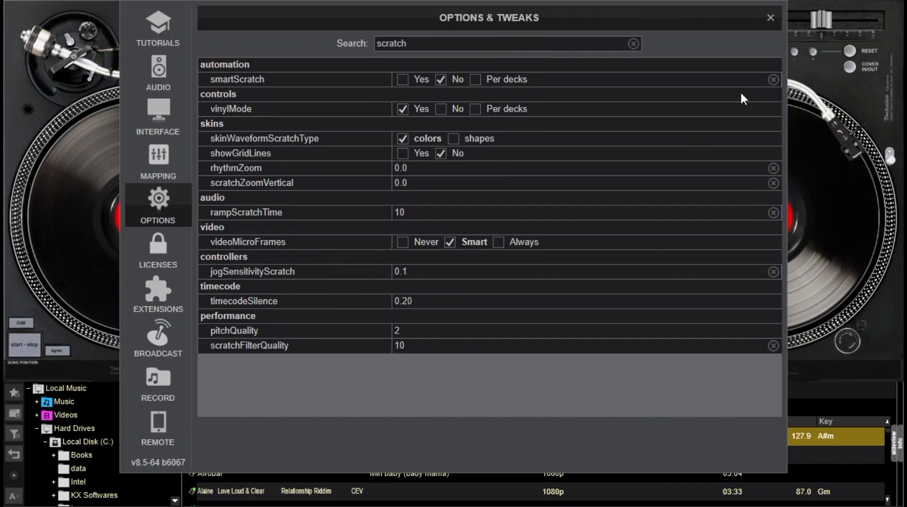
pyautogui.moveTo(750, 46)
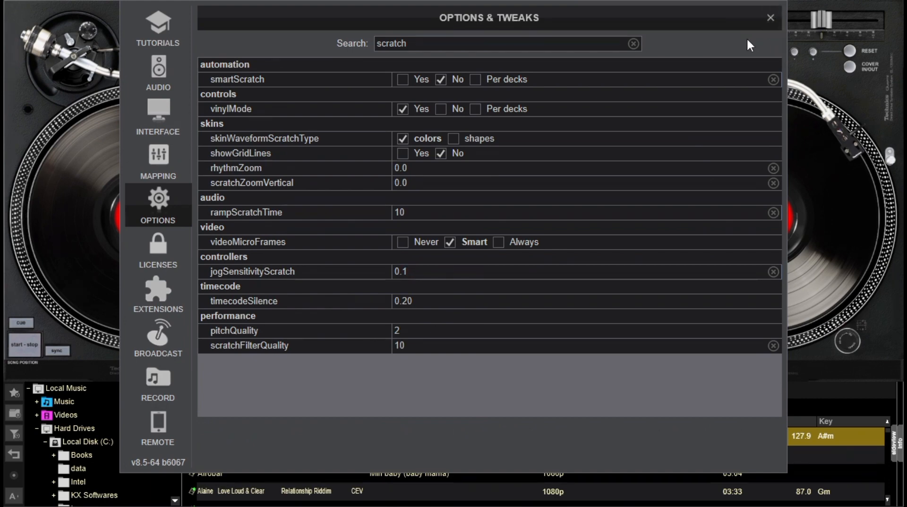
pyautogui.moveTo(747, 64)
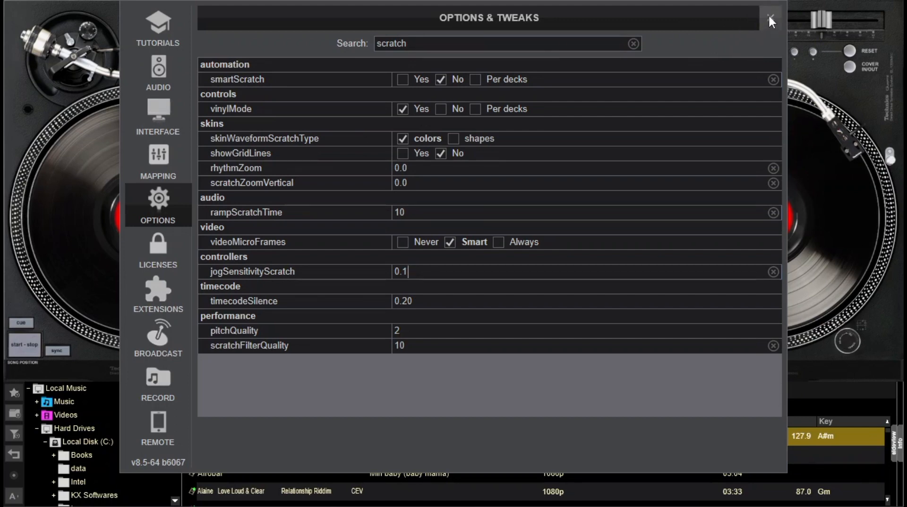
# Close the Options & Tweaks window to return to the turntable decks.
pyautogui.click(771, 18)
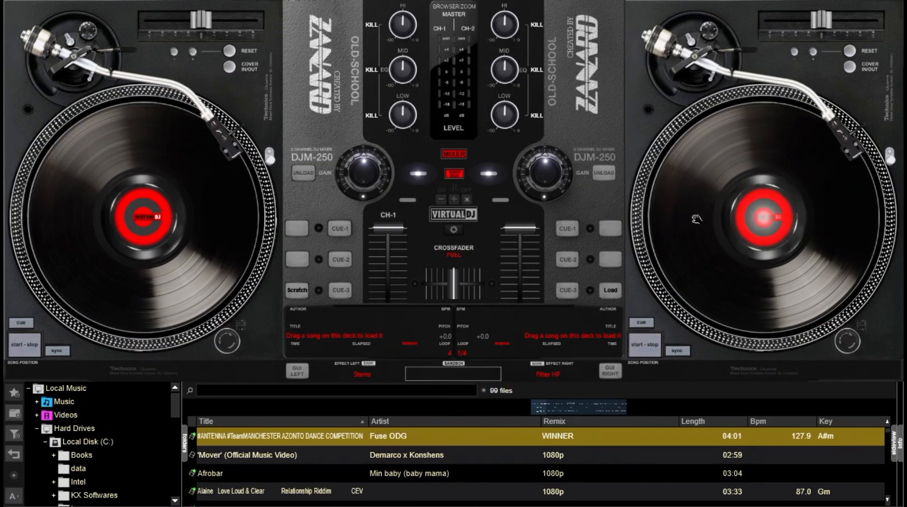
pyautogui.moveTo(681, 188)
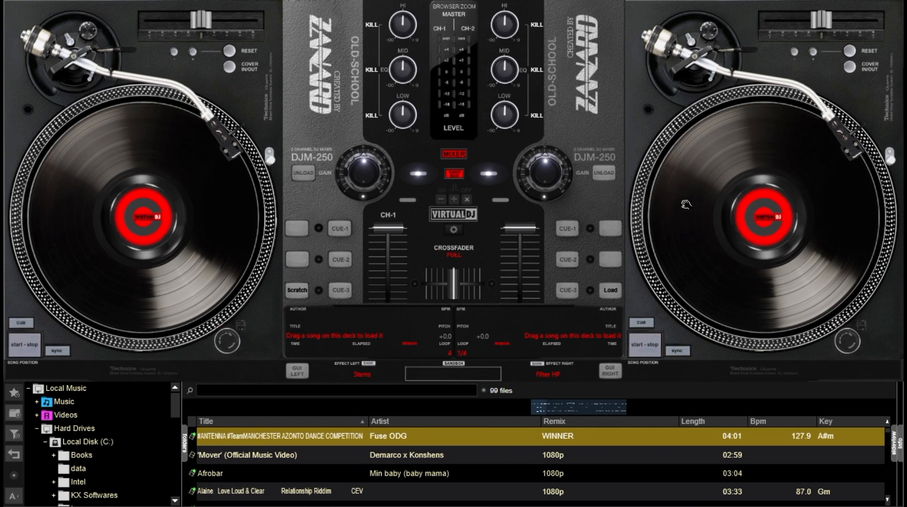
pyautogui.moveTo(356, 448)
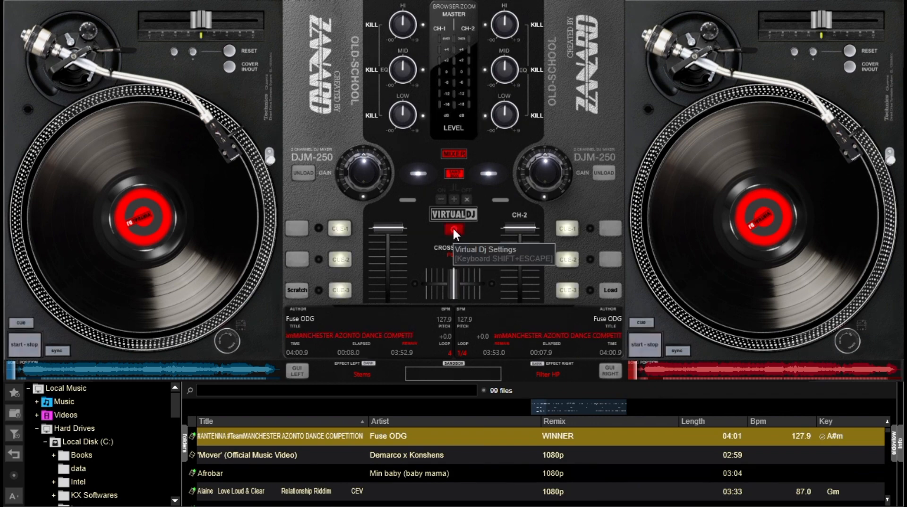
# In Settings > Mapping, give key I the action 'crossfader=50% while_pressed' and save.
pyautogui.click(453, 229)
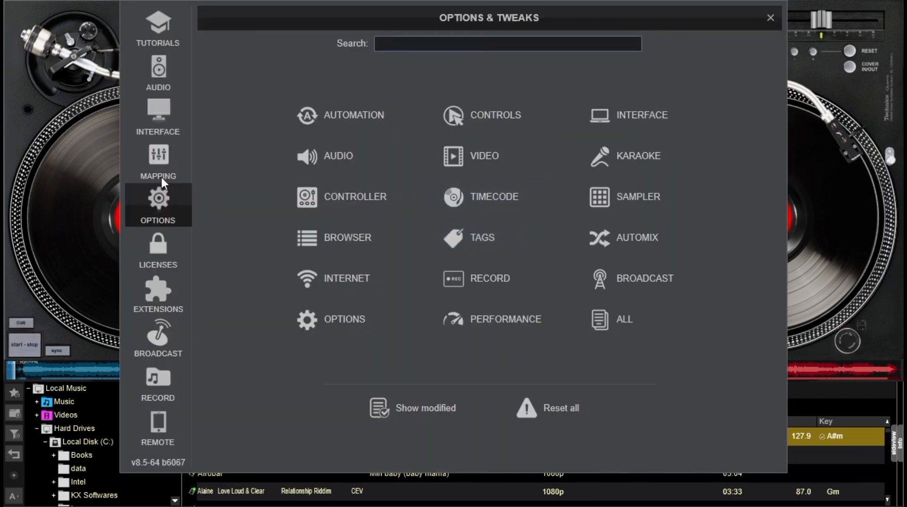
pyautogui.click(158, 162)
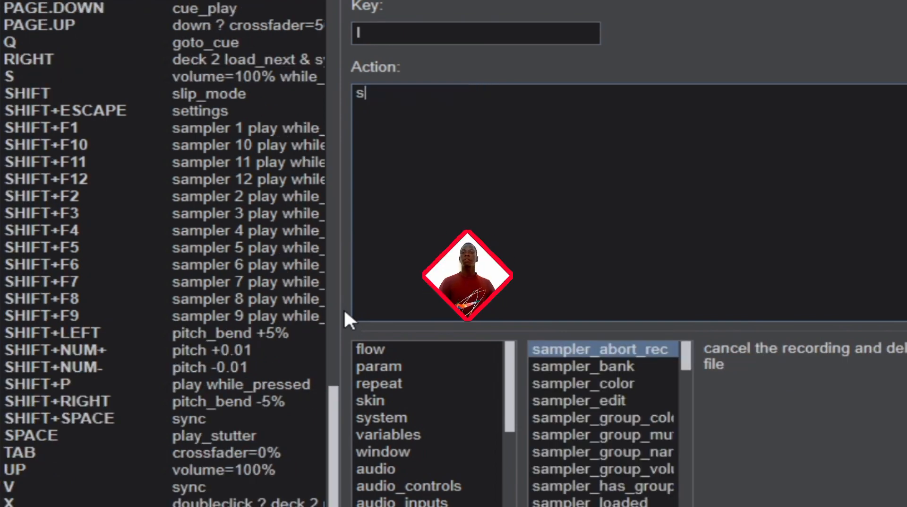
pyautogui.write('crossfa')
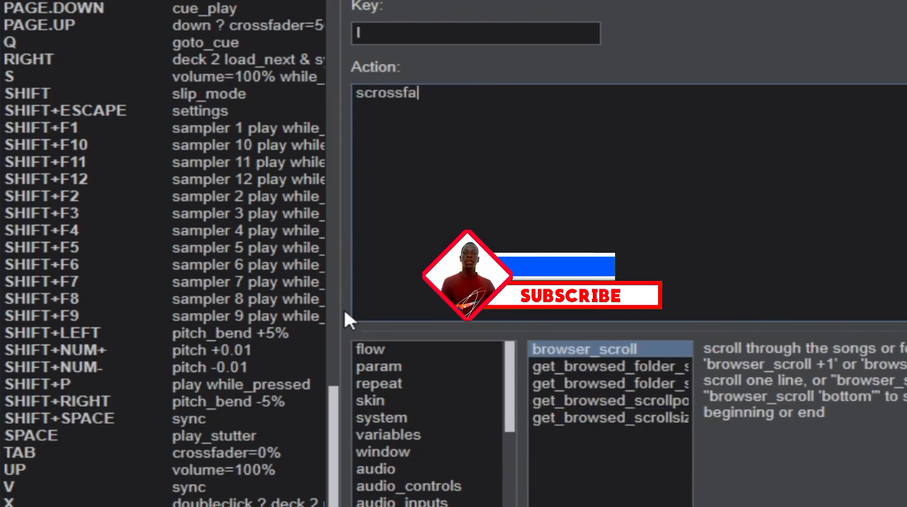
pyautogui.write('der')
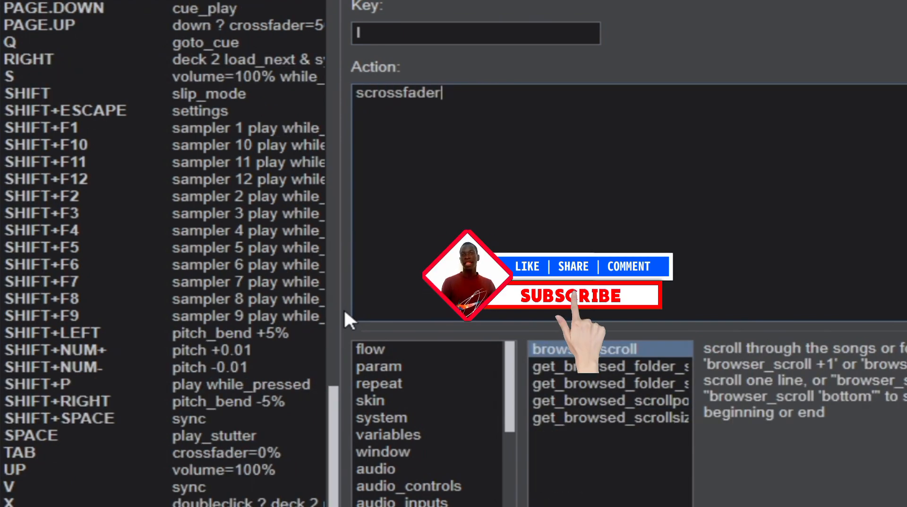
pyautogui.write('=5')
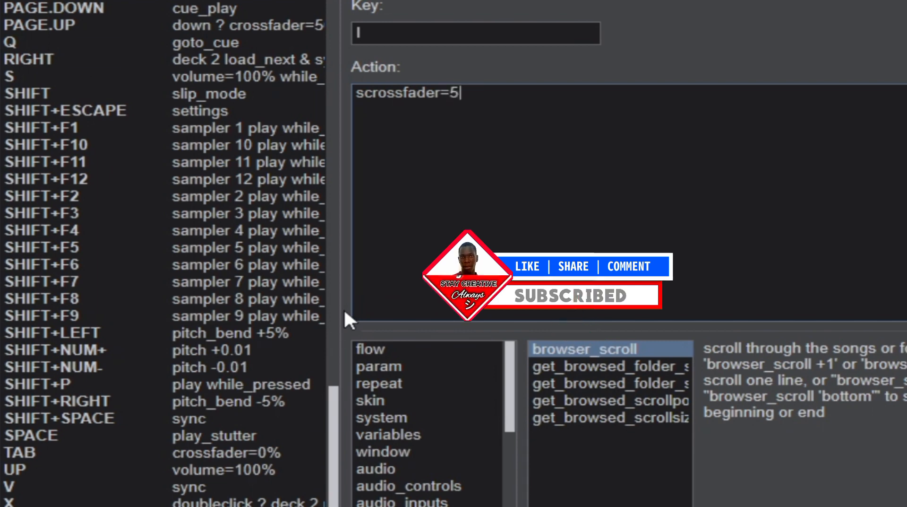
pyautogui.write('0% while_')
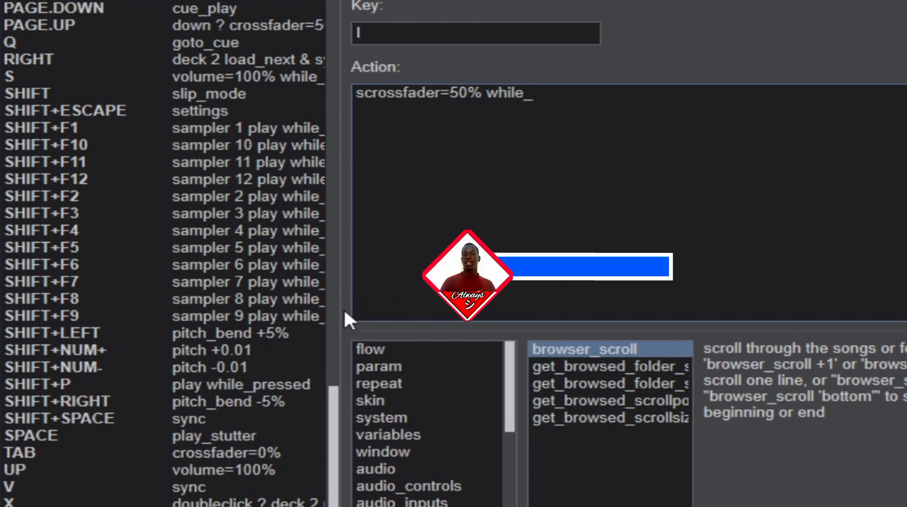
pyautogui.write('pressed')
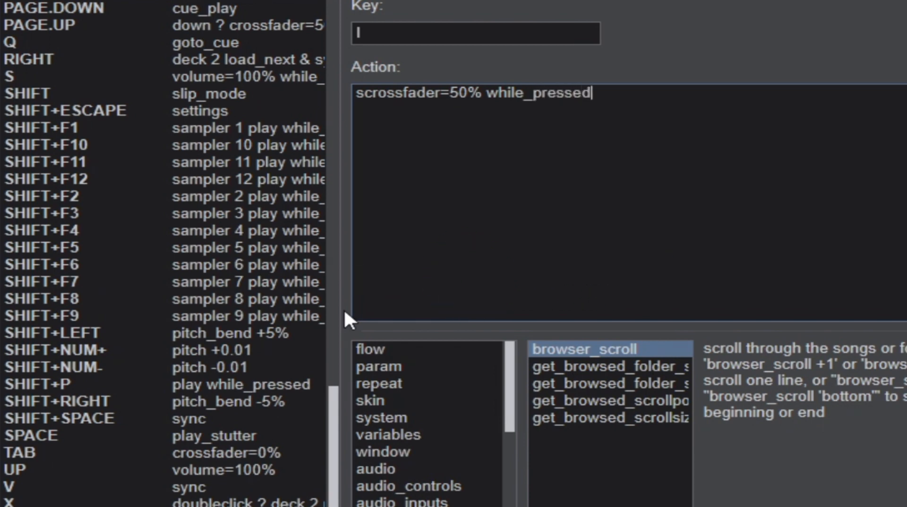
pyautogui.moveTo(648, 132)
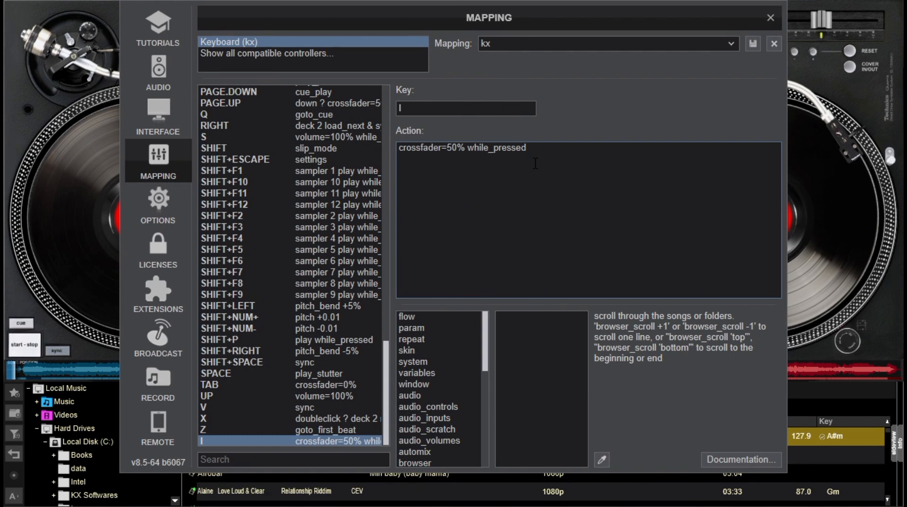
pyautogui.moveTo(764, 61)
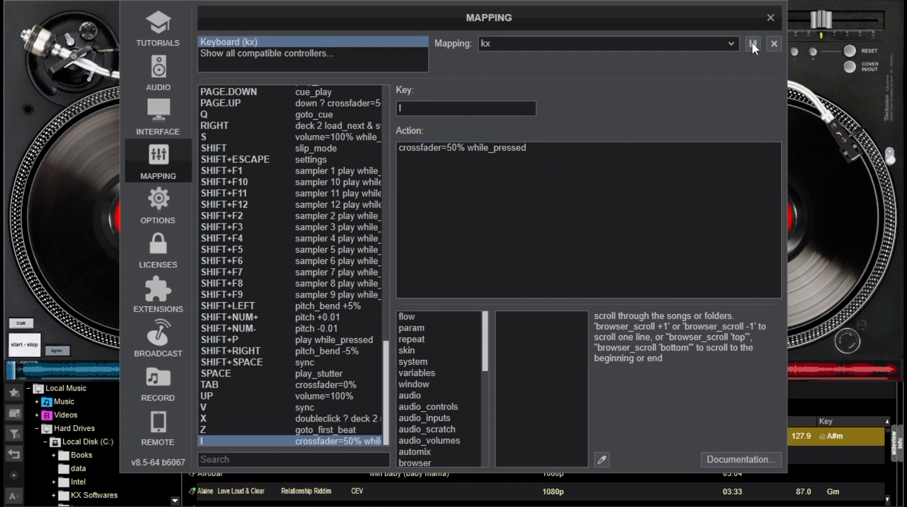
pyautogui.click(771, 17)
pyautogui.write('volume')
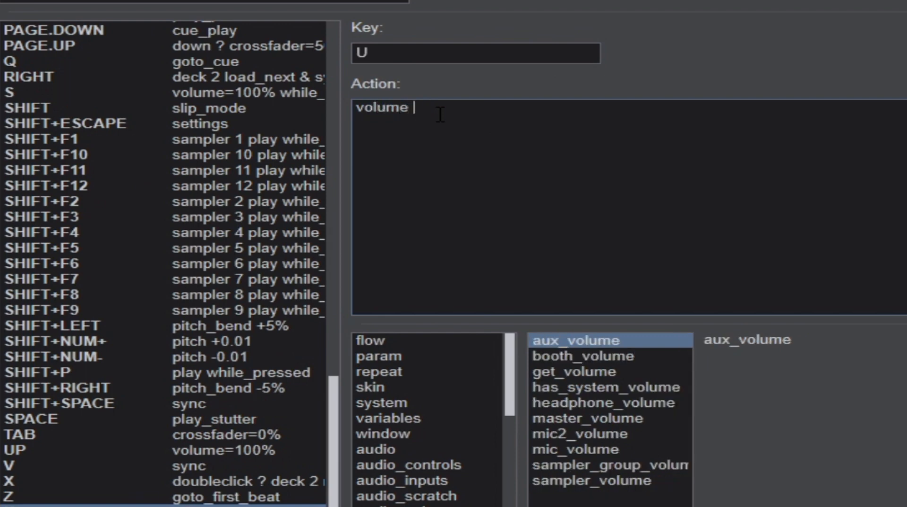
# Complete key U's action as 'volume=100% while_pressed' and confirm it.
pyautogui.write('=100')
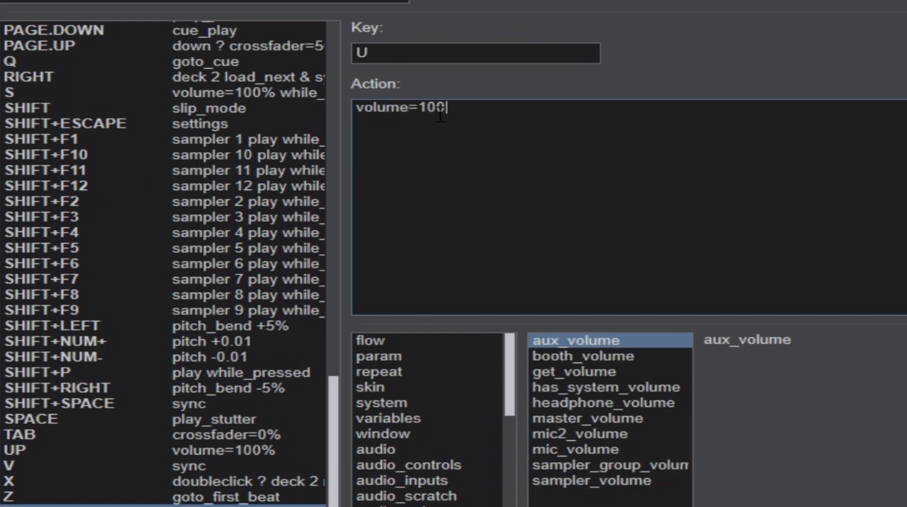
pyautogui.write('% while')
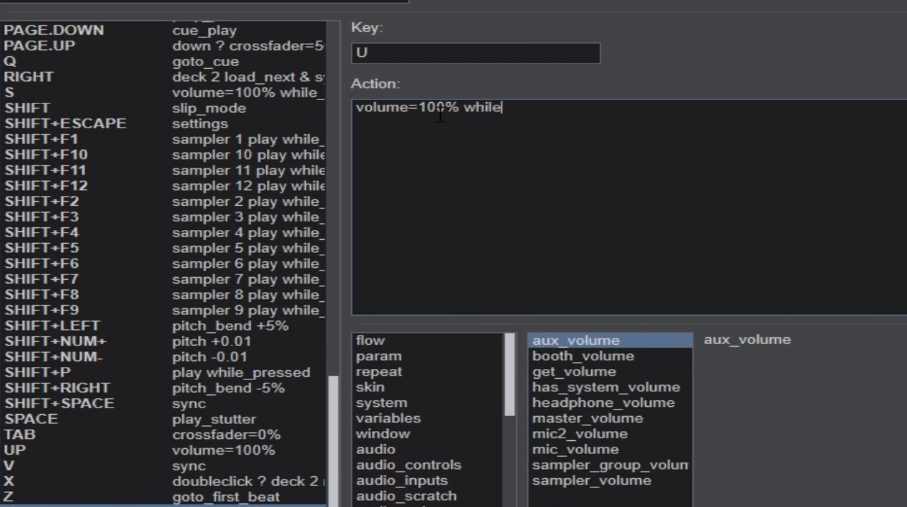
pyautogui.write('_pres')
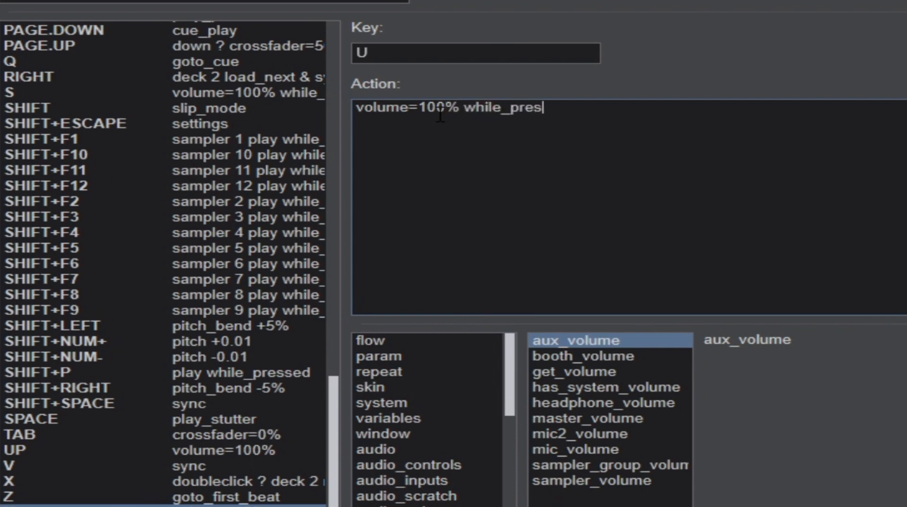
pyautogui.write('sed')
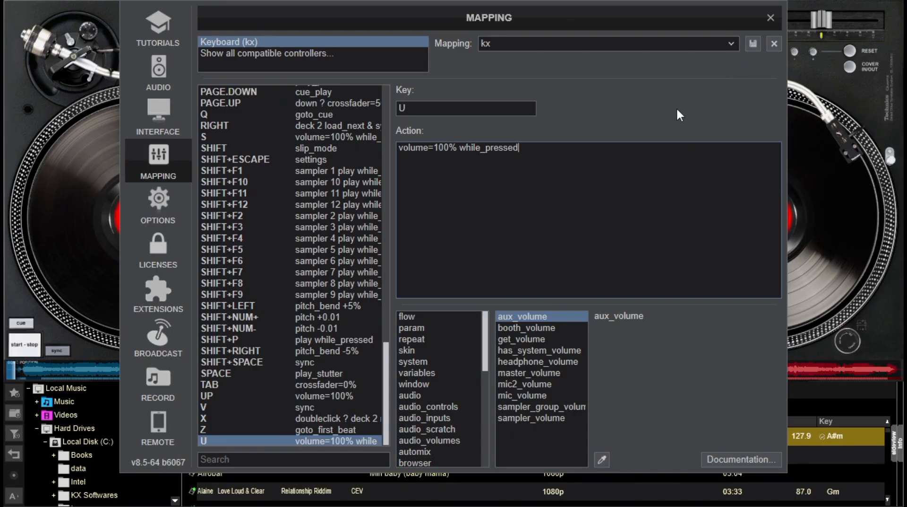
pyautogui.click(430, 440)
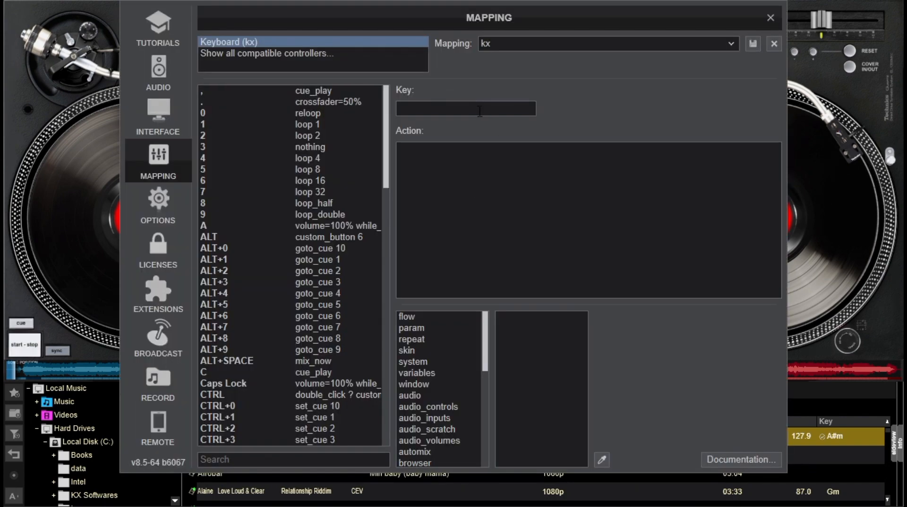
# Map key Y to 'crossfader 0%' and key W to 'crossfader 100%'.
pyautogui.write('Y')
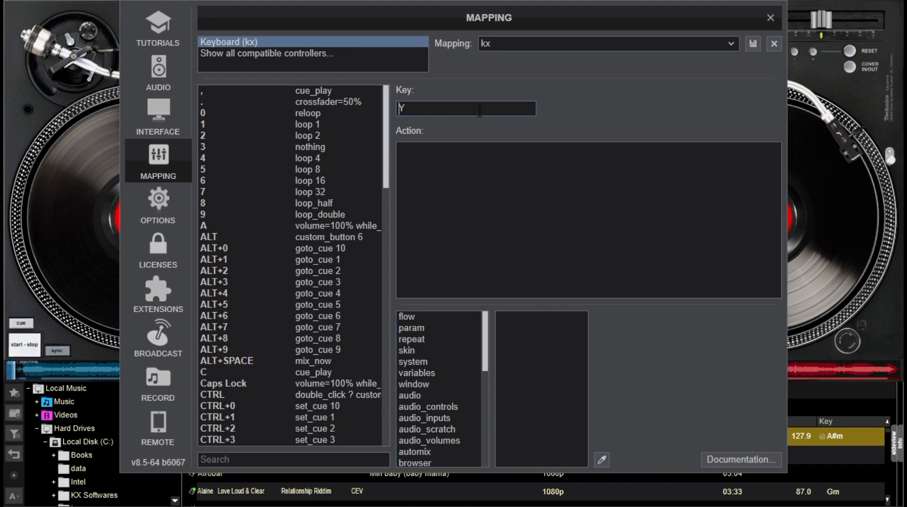
pyautogui.click(608, 341)
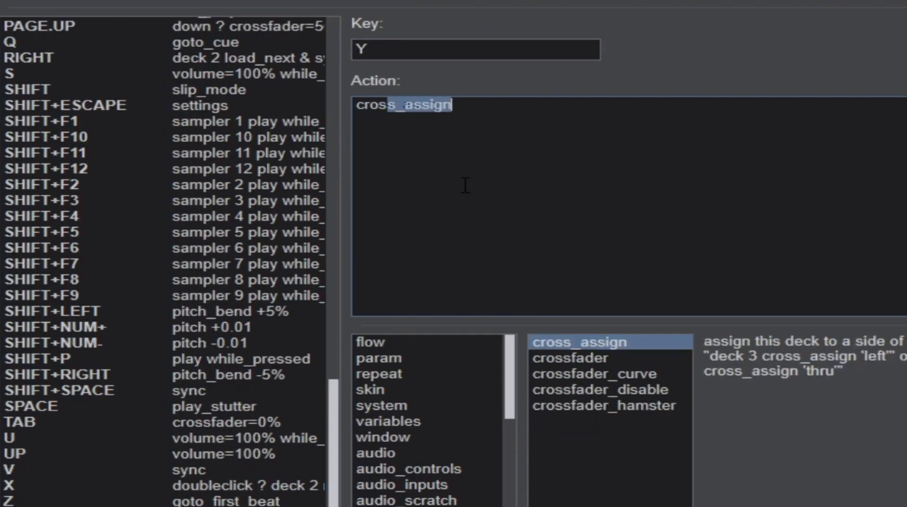
pyautogui.click(584, 342)
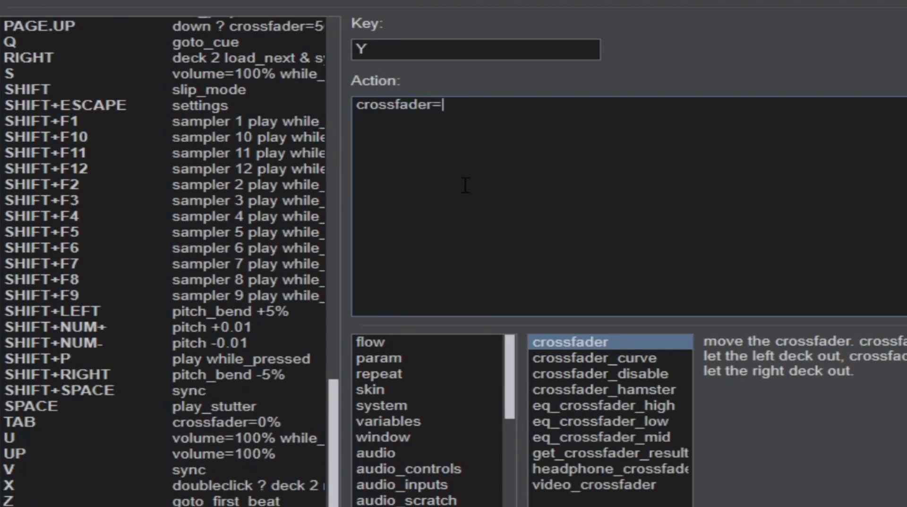
pyautogui.write('0')
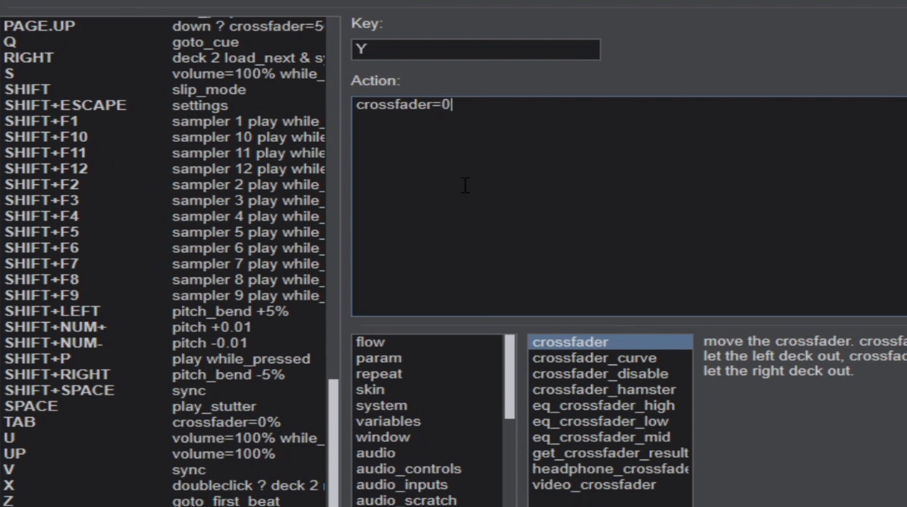
pyautogui.write('%')
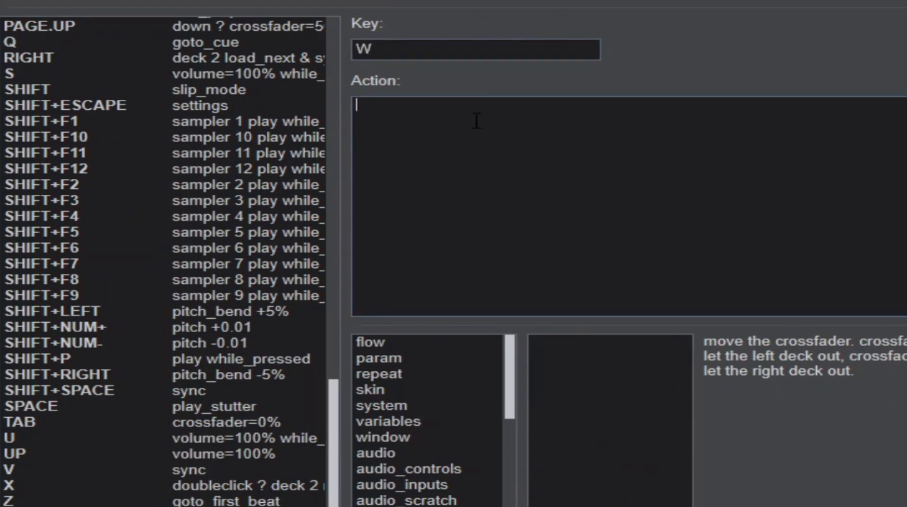
pyautogui.write('crossfader=')
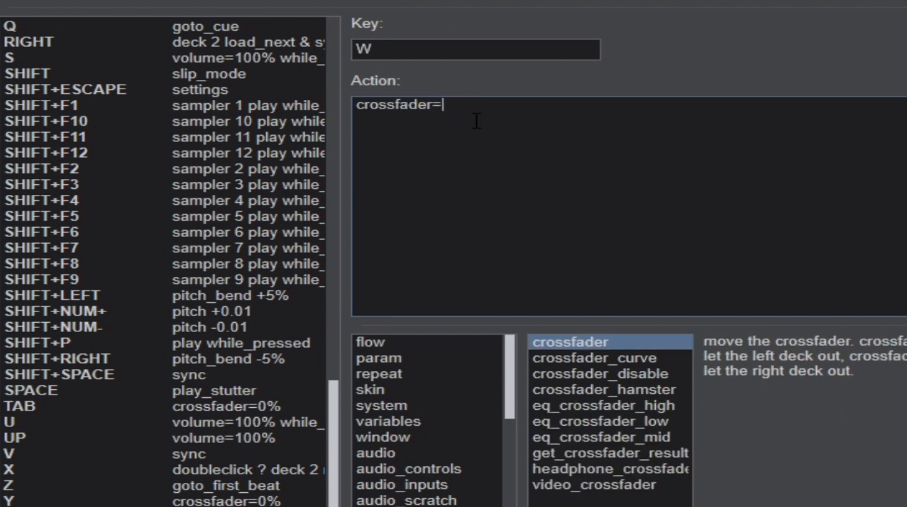
pyautogui.write('100%')
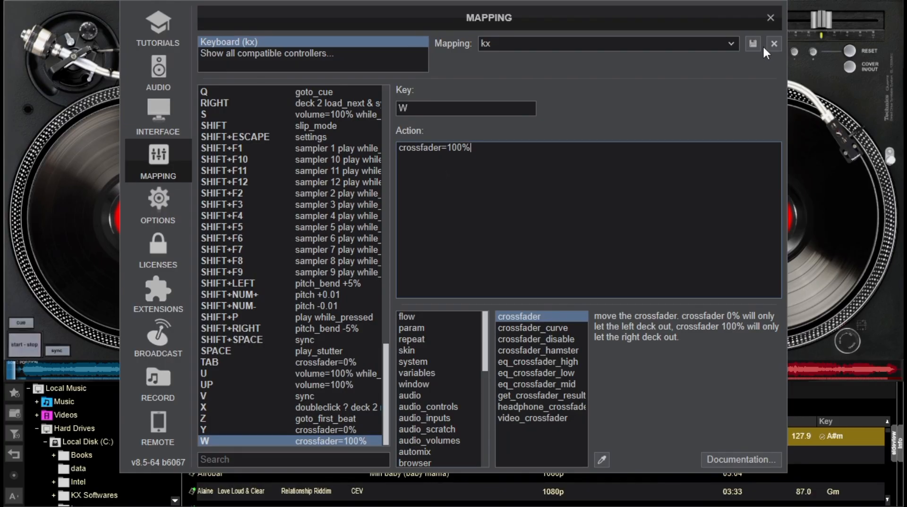
pyautogui.moveTo(631, 58)
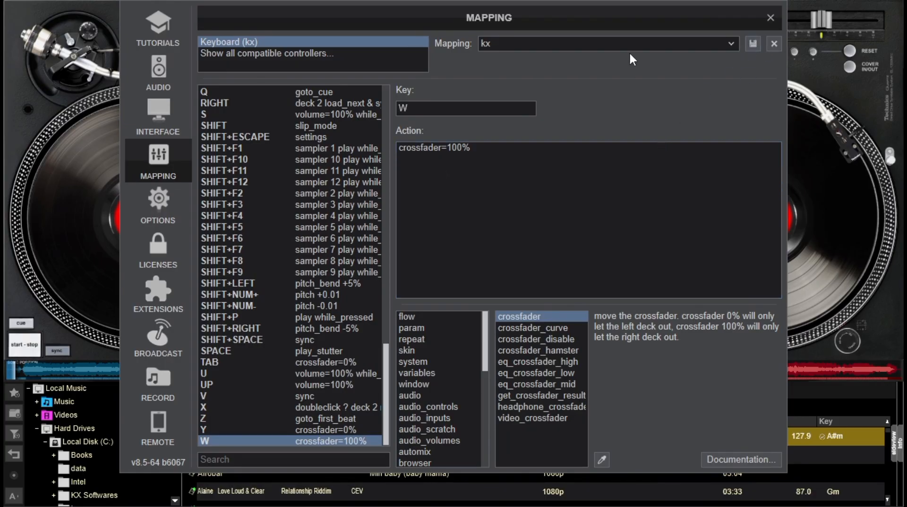
pyautogui.moveTo(702, 137)
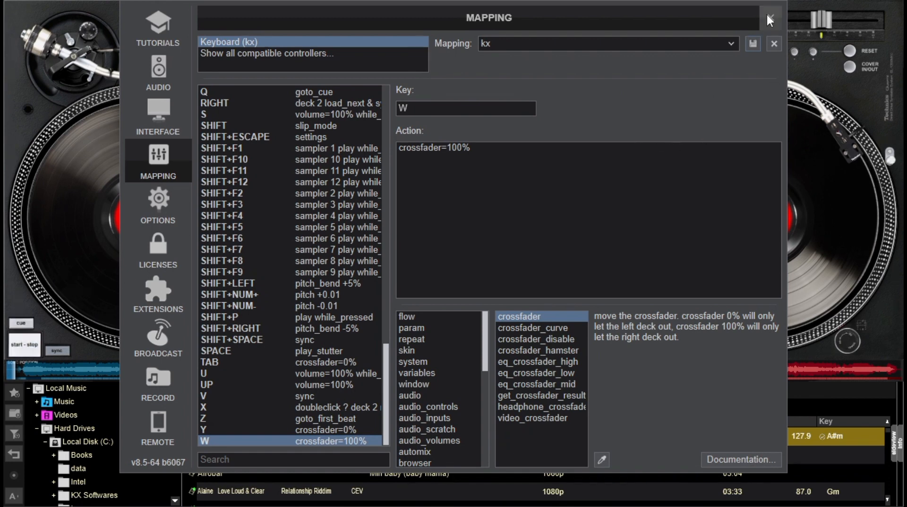
# Close the Mapping settings window to return to the decks.
pyautogui.click(769, 19)
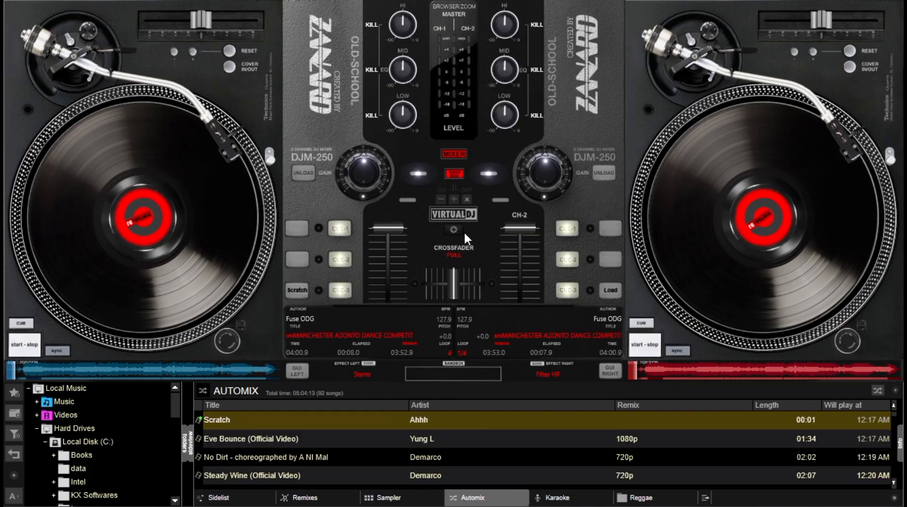
# Assign key E to skin custom_button 6, then close the mapping settings.
pyautogui.click(453, 230)
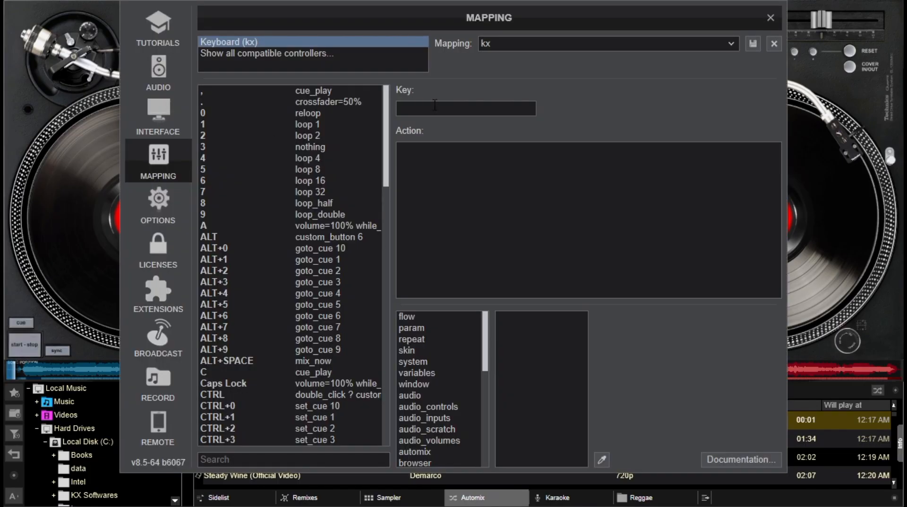
pyautogui.click(466, 108)
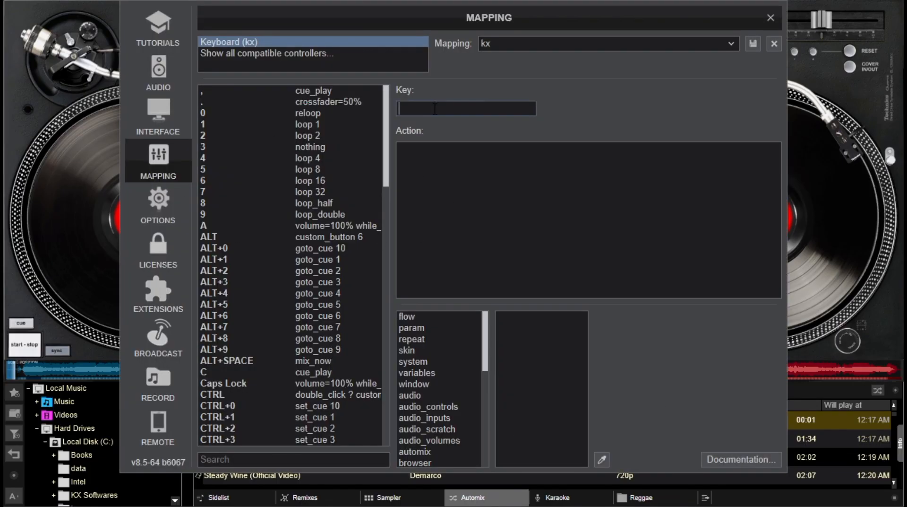
pyautogui.write('E')
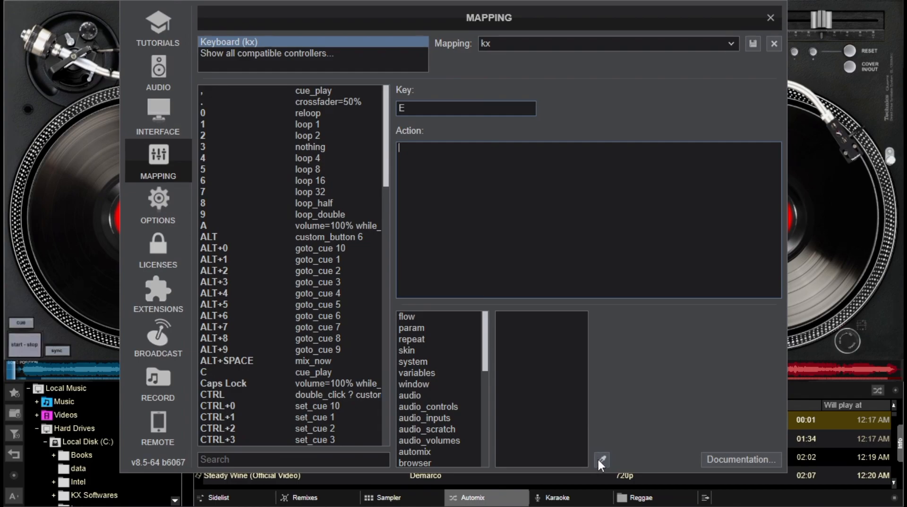
pyautogui.click(770, 17)
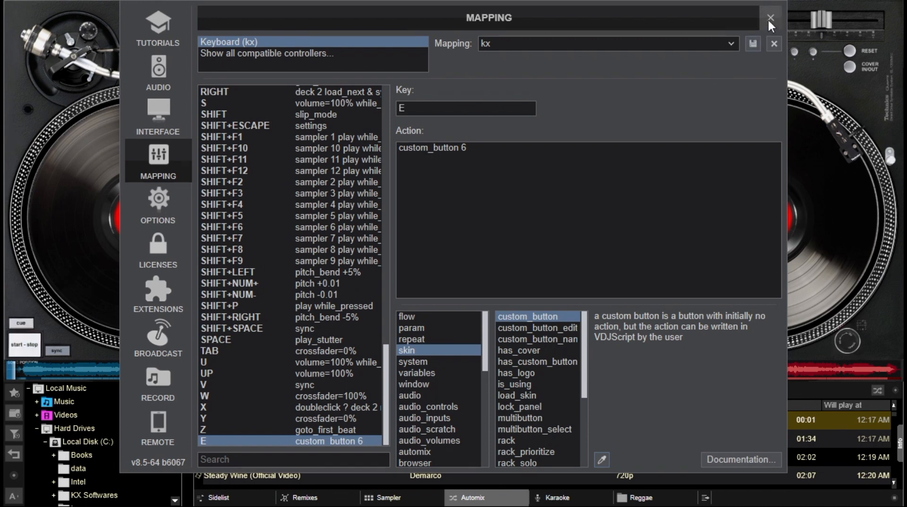
pyautogui.click(770, 18)
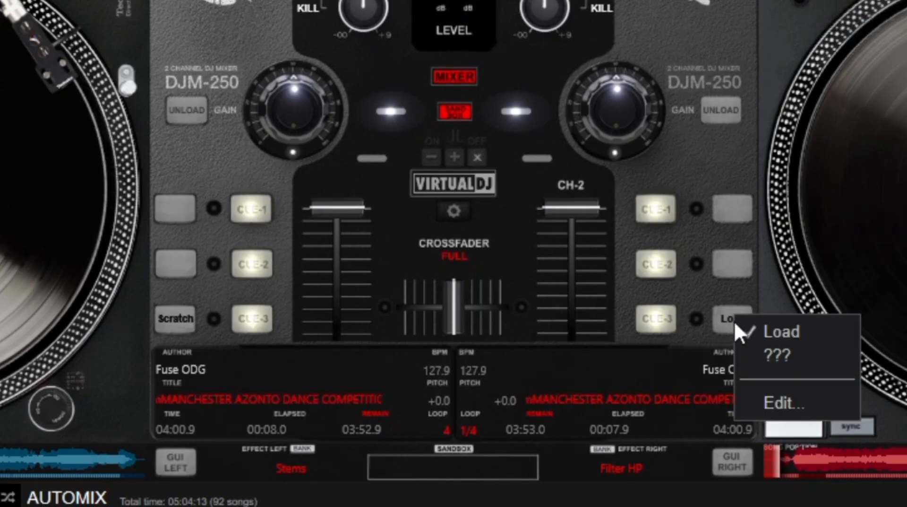
# Open the Button Editor for the custom Load button and click into its Action field.
pyautogui.click(783, 402)
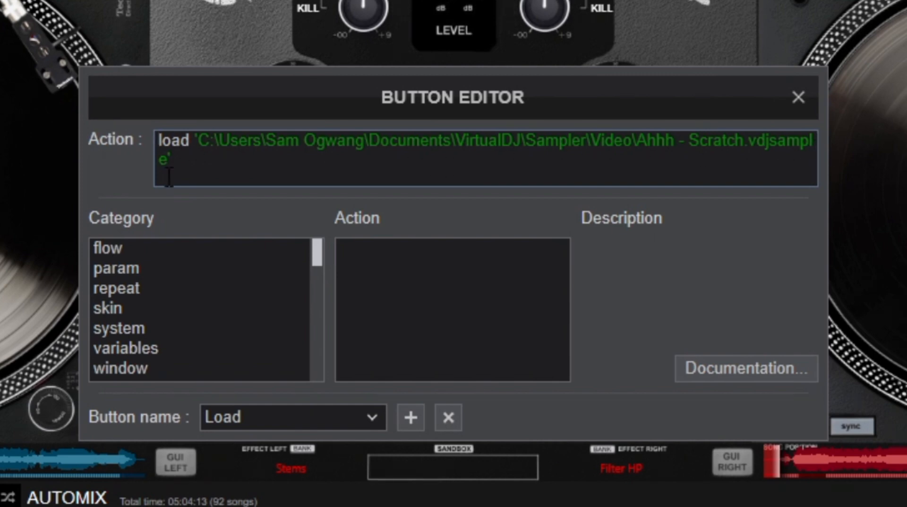
pyautogui.click(191, 148)
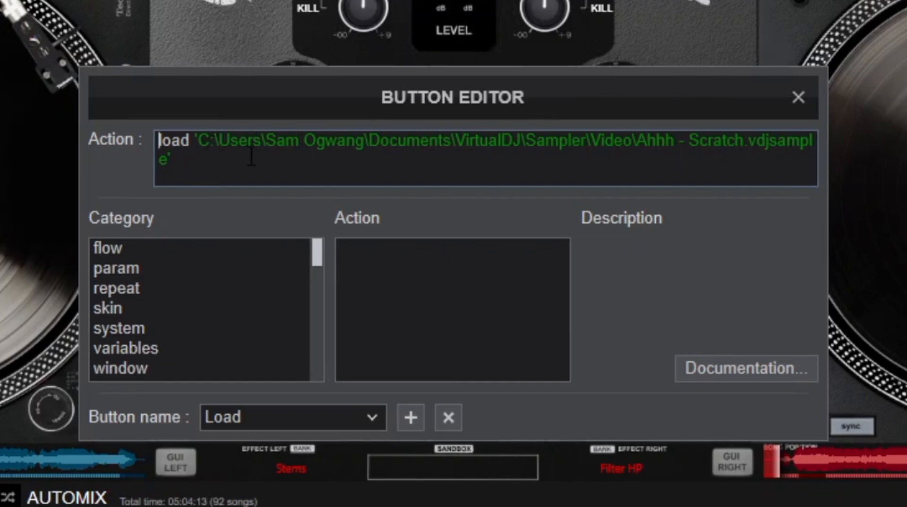
pyautogui.moveTo(602, 151)
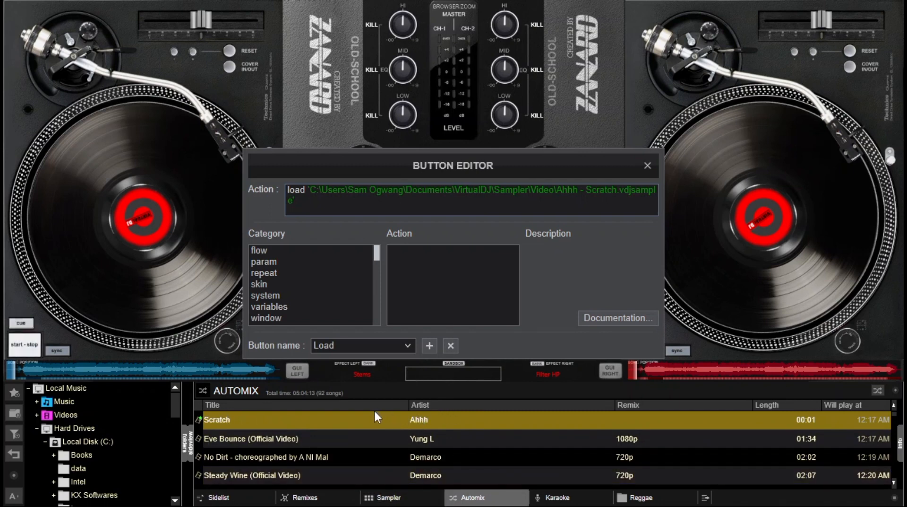
# Reveal the Ahhh - Scratch sample in File Explorer and maximize the window.
pyautogui.rightClick(217, 419)
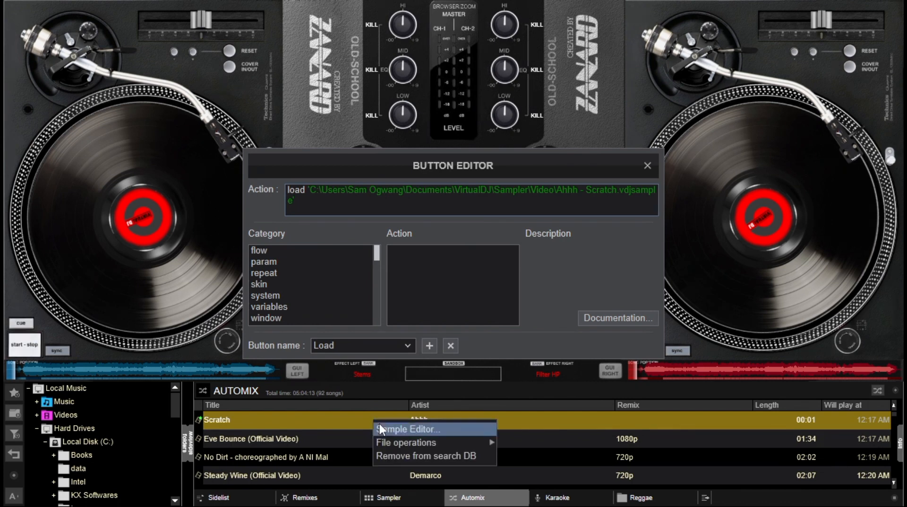
pyautogui.moveTo(406, 442)
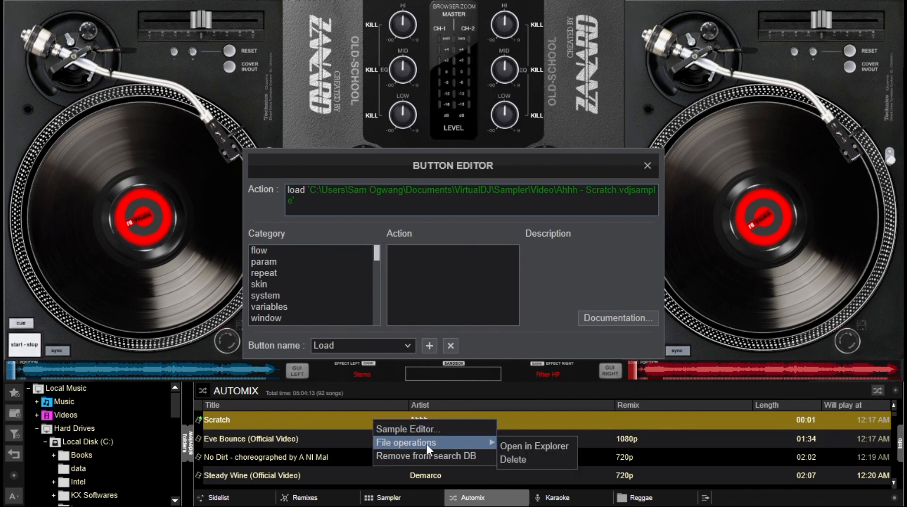
pyautogui.click(534, 445)
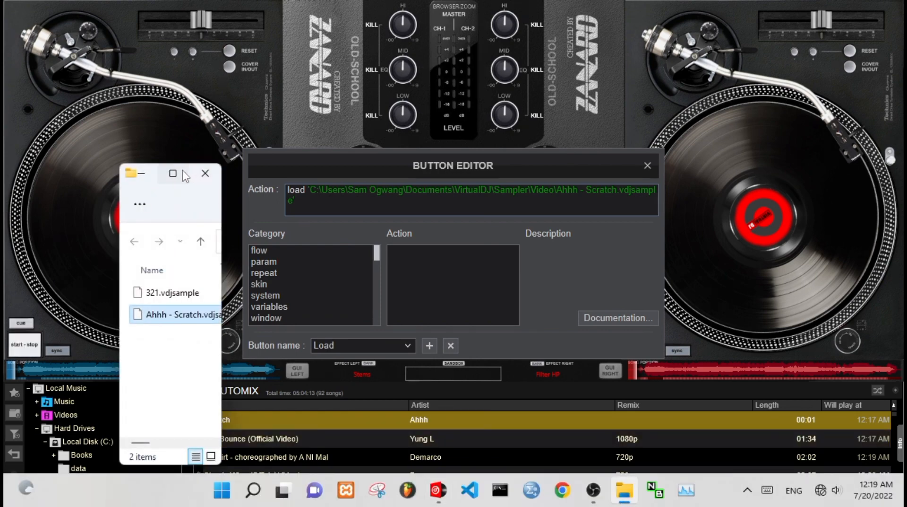
pyautogui.click(172, 173)
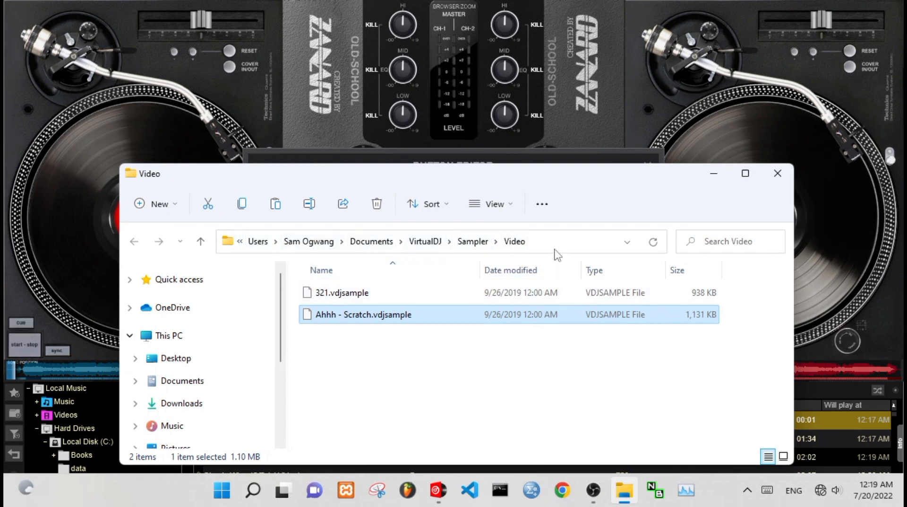
pyautogui.moveTo(381, 332)
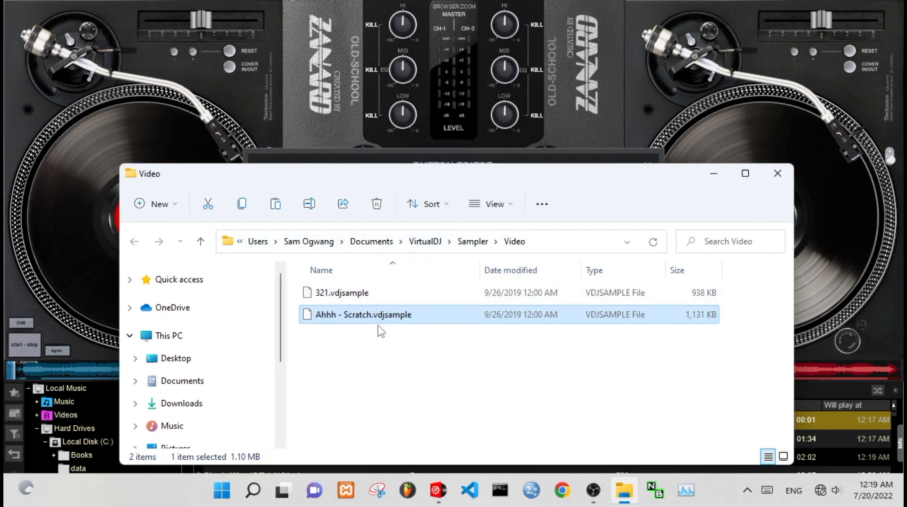
pyautogui.moveTo(392, 339)
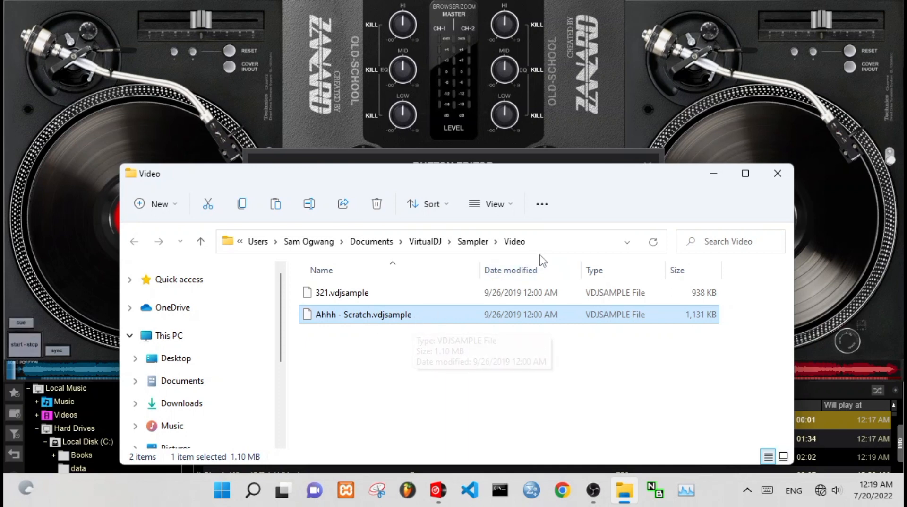
pyautogui.moveTo(570, 247)
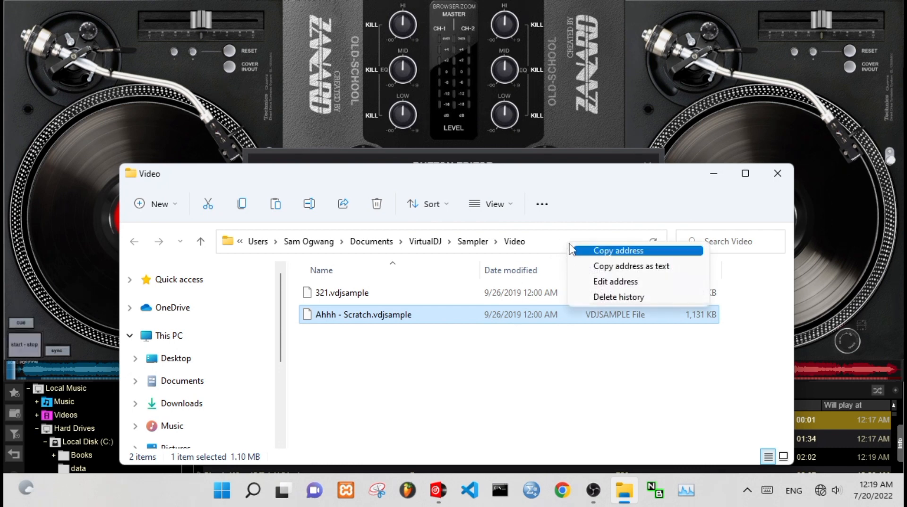
pyautogui.moveTo(577, 250)
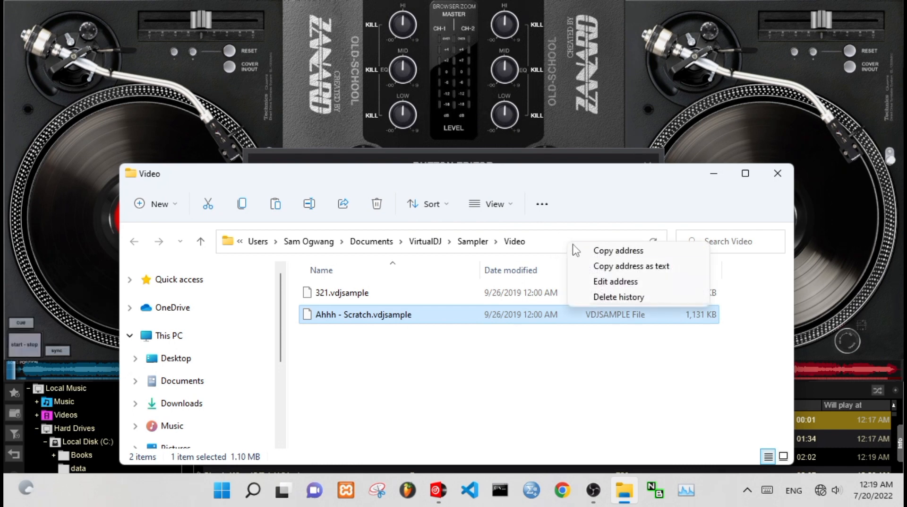
pyautogui.moveTo(618, 250)
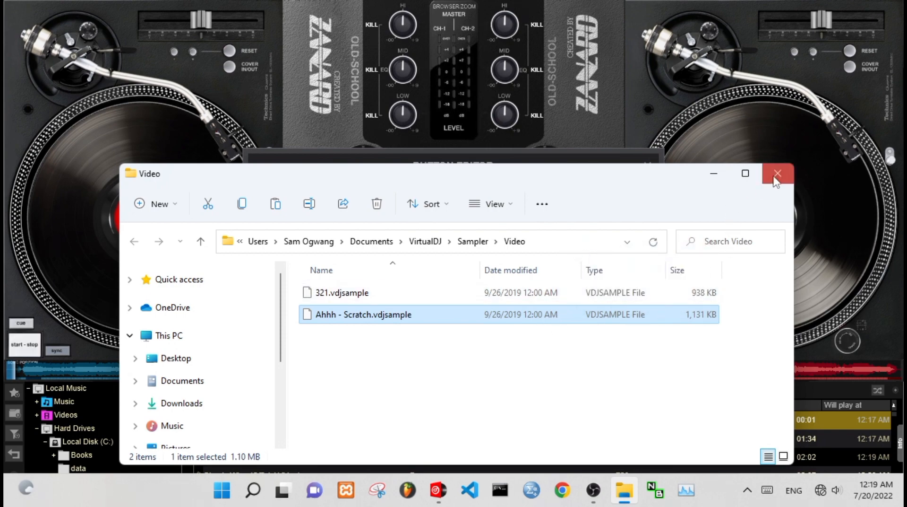
# Close File Explorer and paste the sample path into the Load button's Action field.
pyautogui.click(777, 173)
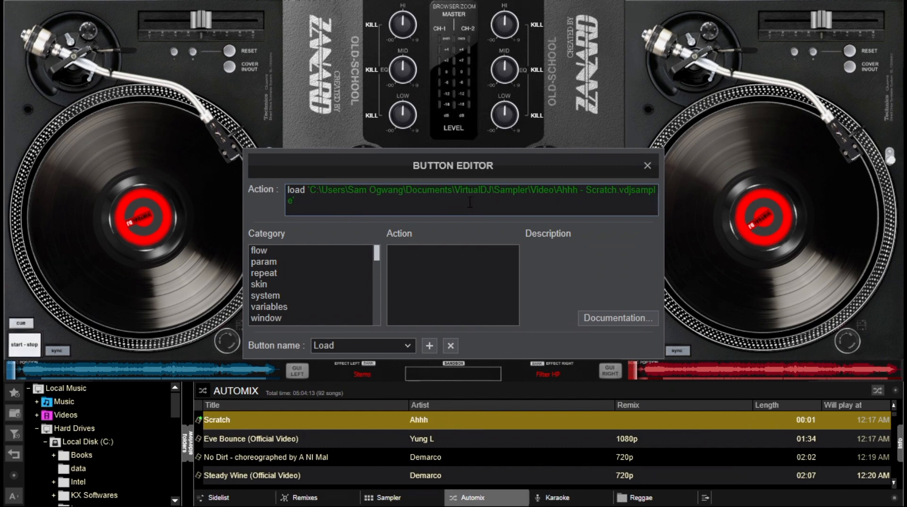
pyautogui.rightClick(469, 201)
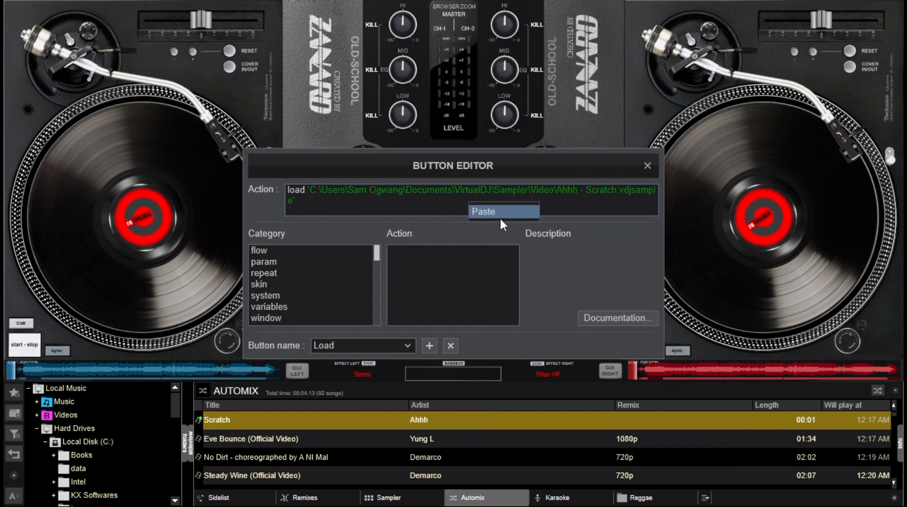
pyautogui.click(502, 211)
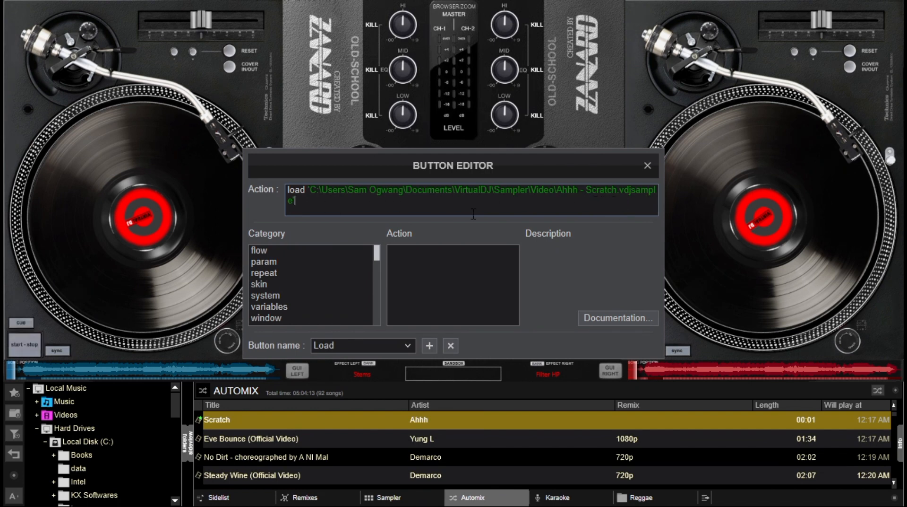
pyautogui.moveTo(431, 263)
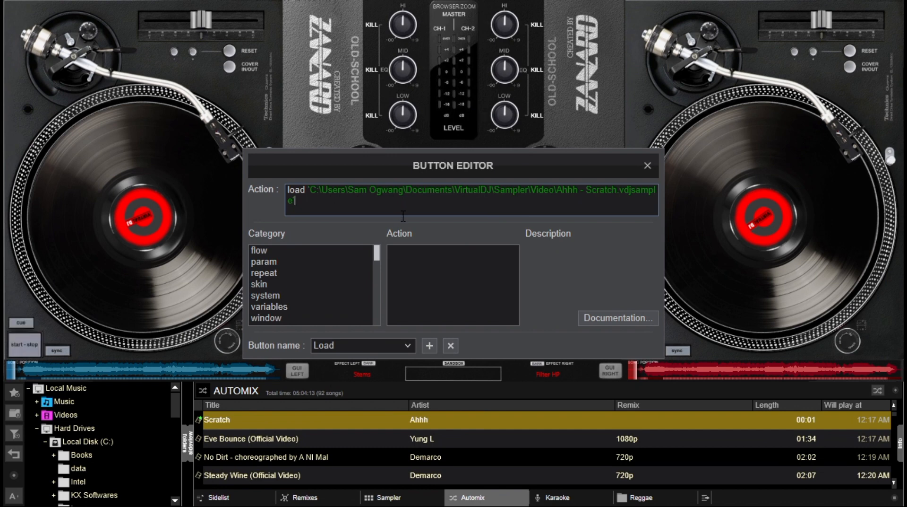
pyautogui.moveTo(367, 288)
pyautogui.write("'")
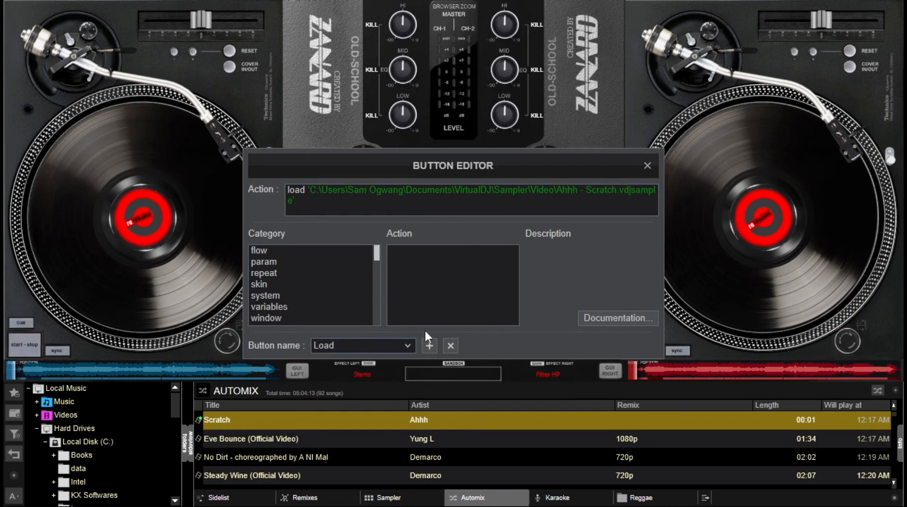
# Name the custom button 'scratch', close the Button Editor, and open the video window's options.
pyautogui.write('scratch')
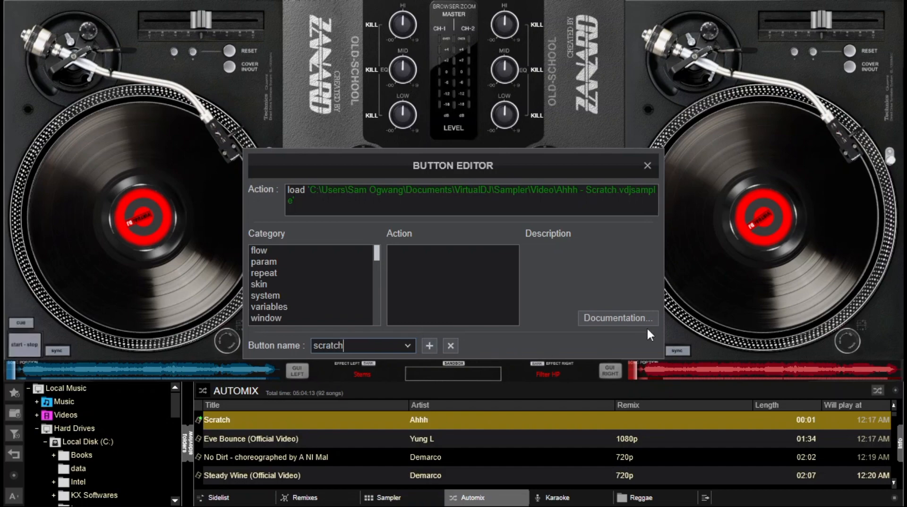
pyautogui.click(647, 165)
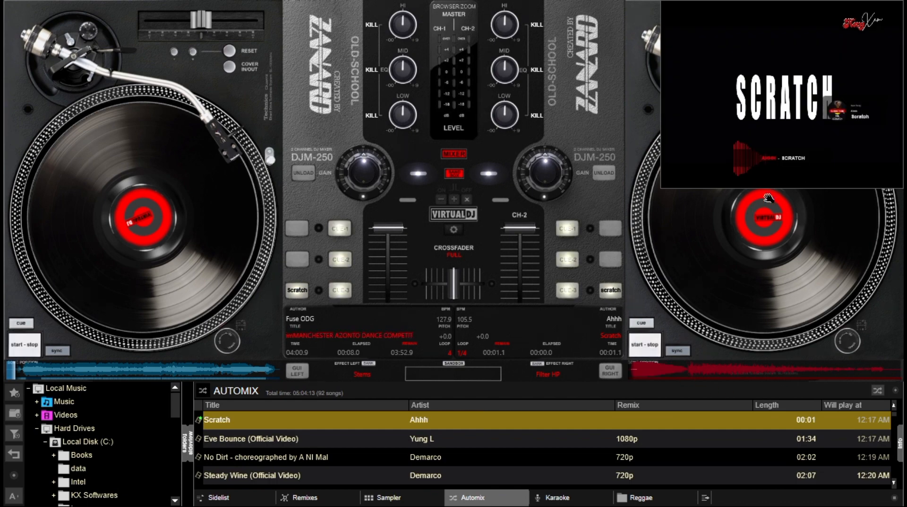
pyautogui.rightClick(770, 197)
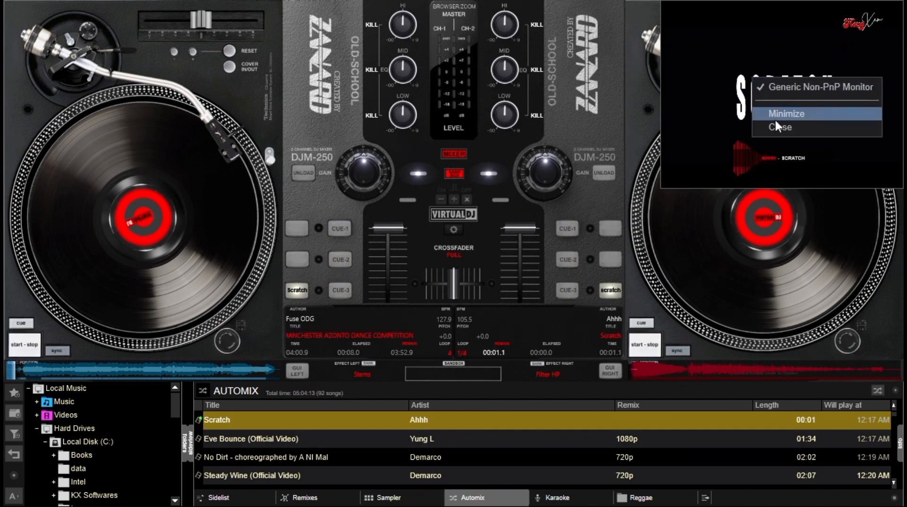